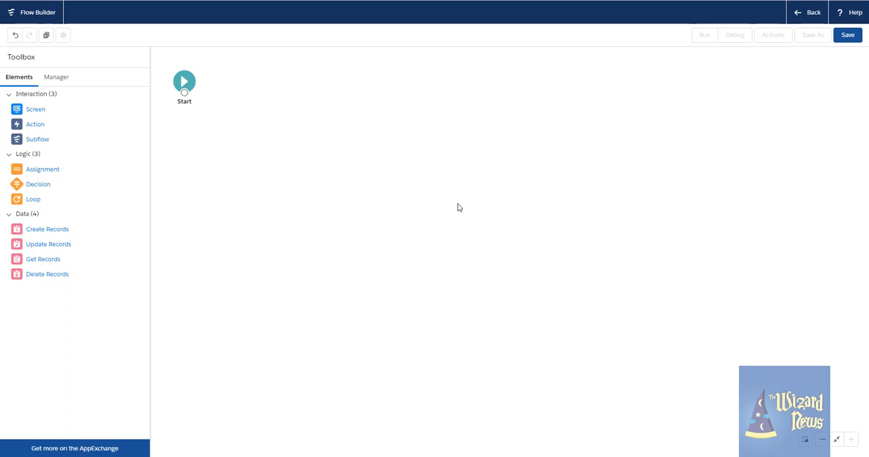
mouse_move(35, 108)
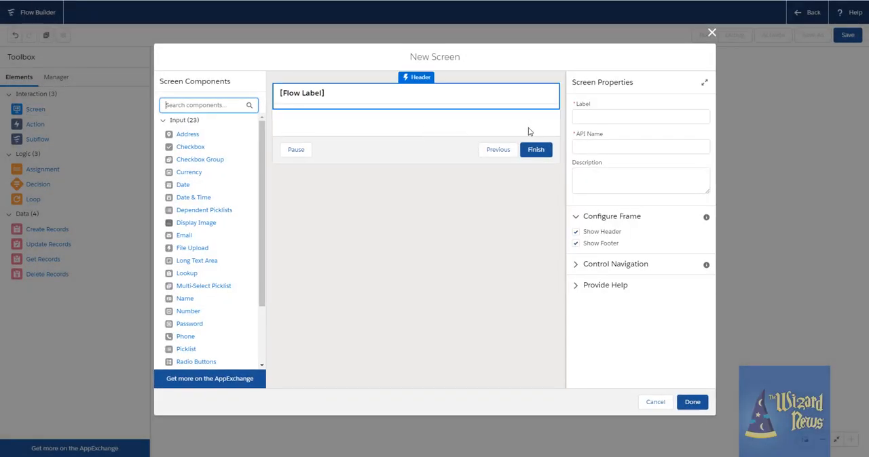
Label the screen 'test' and add a 'Radio Button Example' question using Choice1 as an answer
type("test")
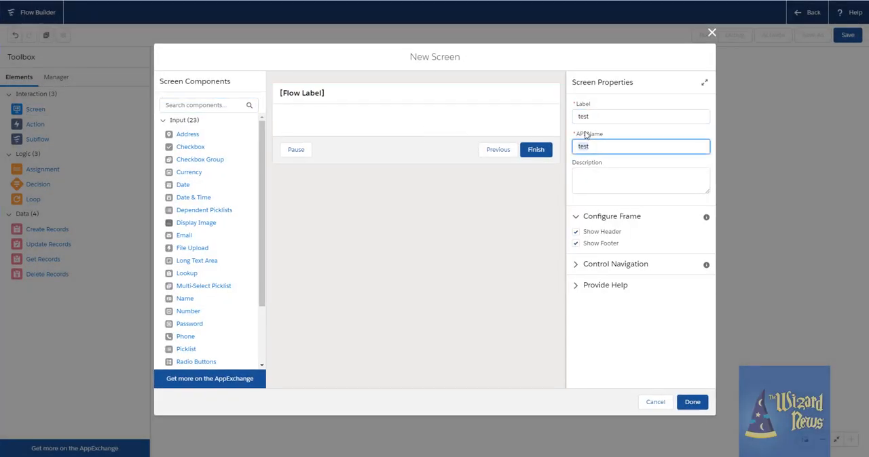
mouse_move(211, 324)
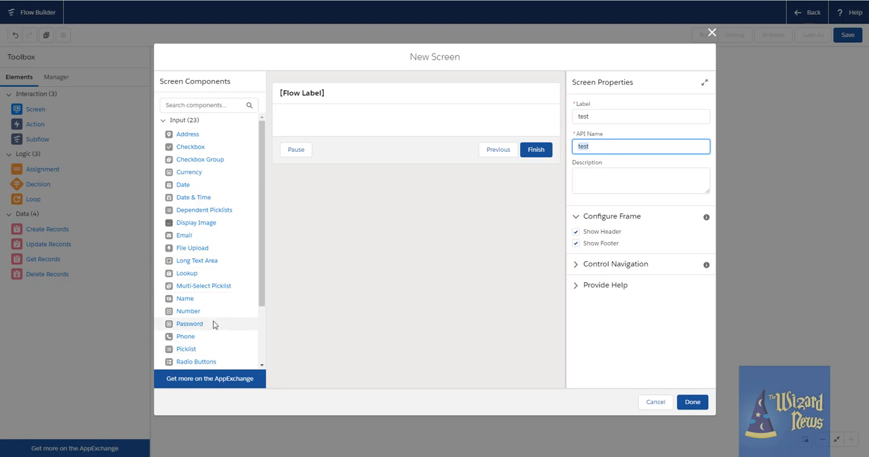
left_click(416, 92)
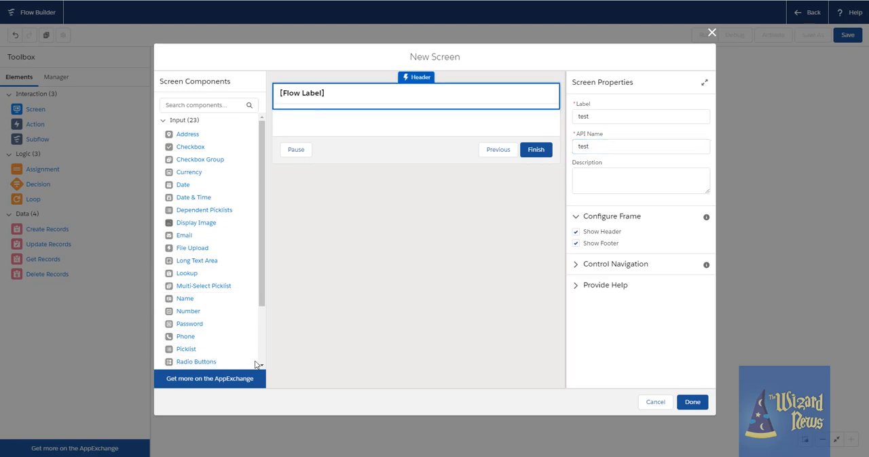
left_click(196, 361)
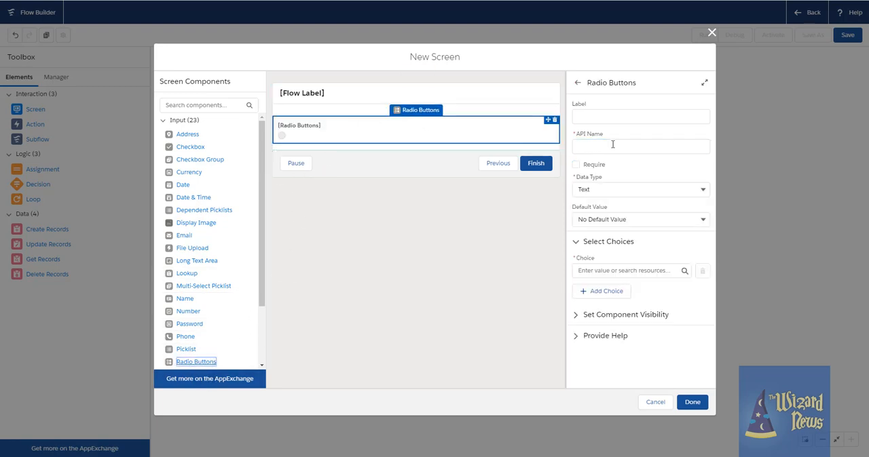
type("Radio Button Exampl")
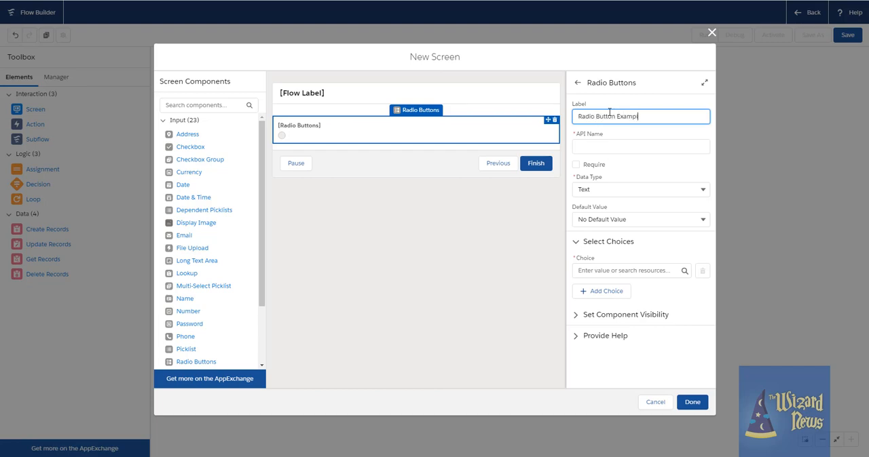
left_click(627, 270)
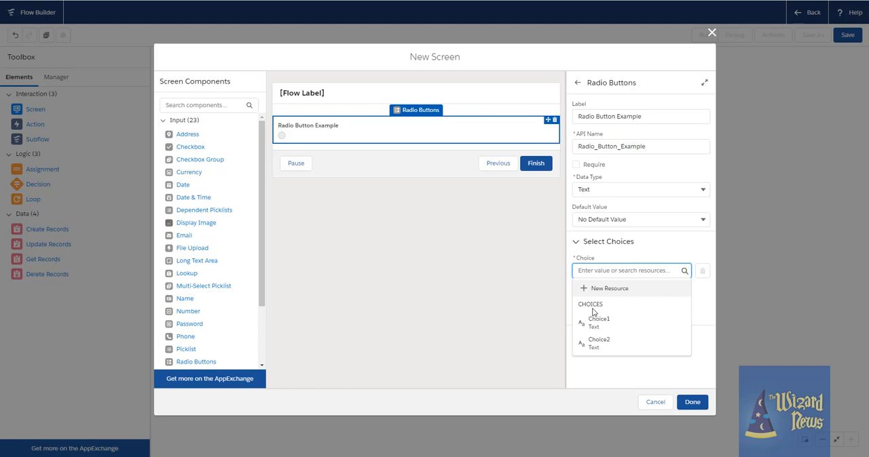
left_click(598, 318)
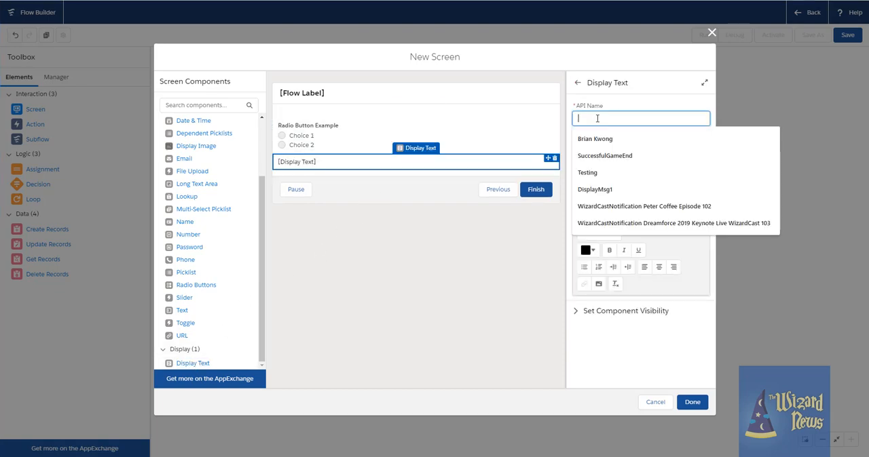
Name the display text 'msg' and write 'Hey you picked the right the value'
type("msg")
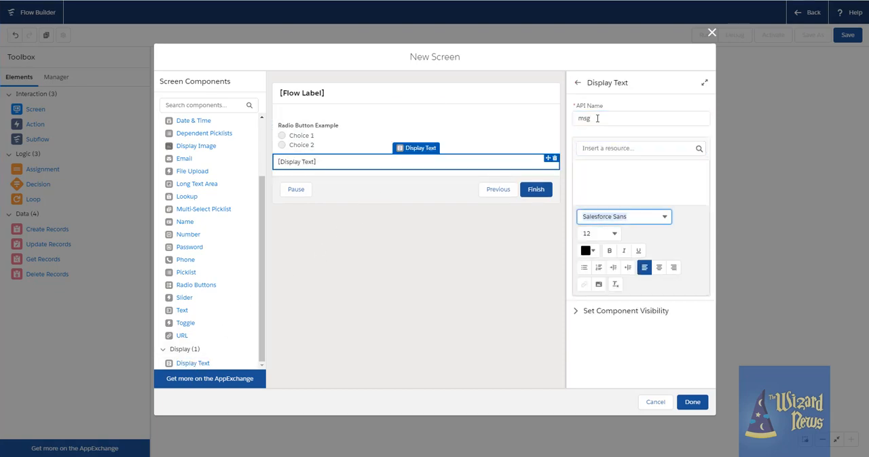
type("Hey")
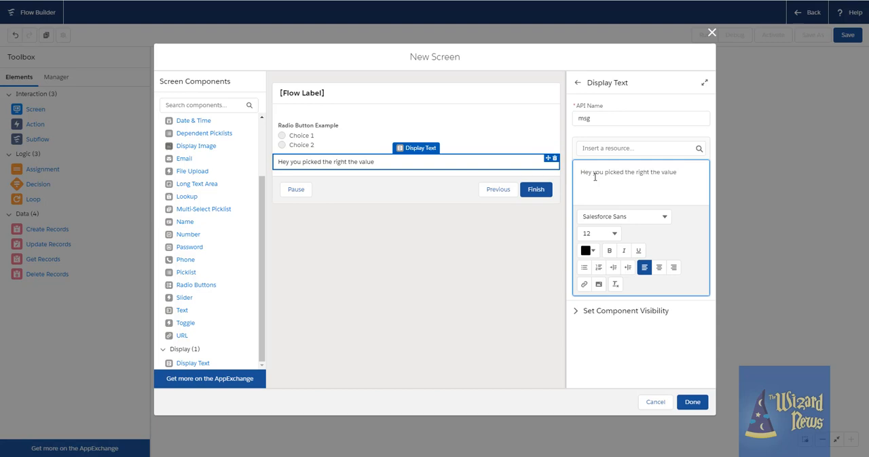
mouse_move(505, 295)
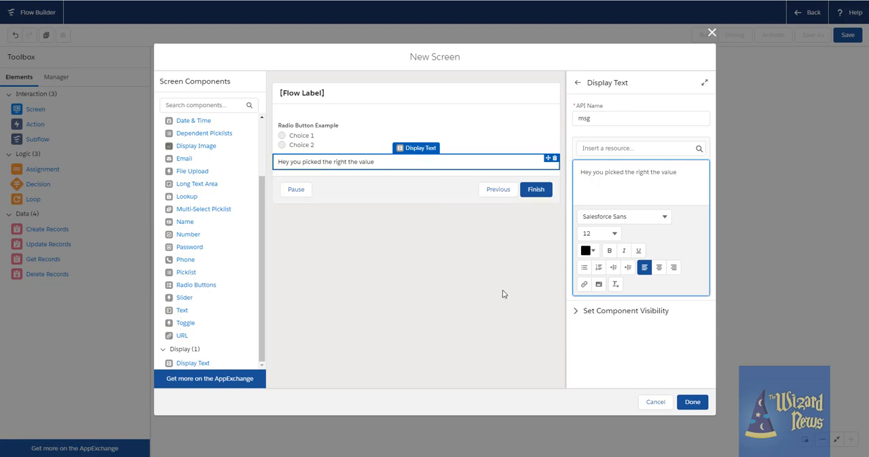
mouse_move(484, 321)
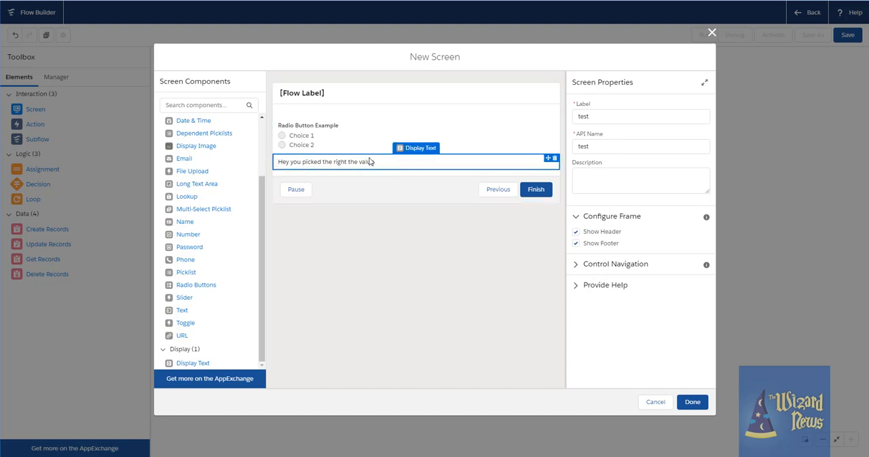
left_click(415, 161)
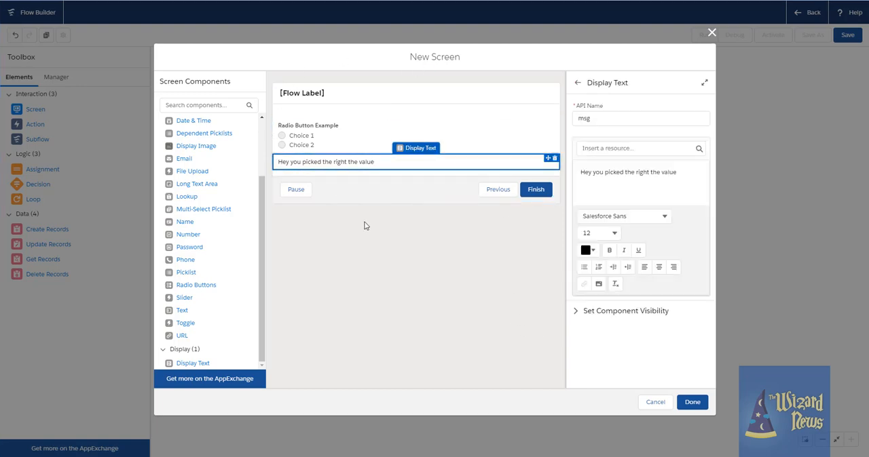
mouse_move(372, 218)
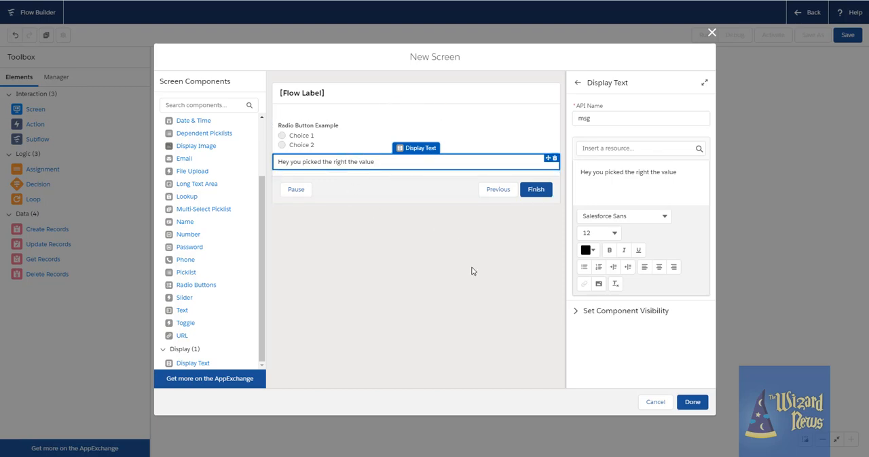
mouse_move(573, 322)
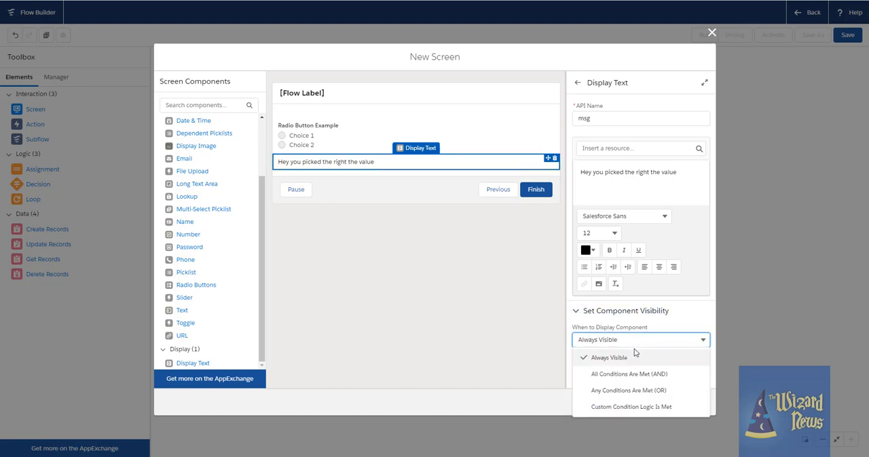
Set component visibility to All Conditions Are Met (AND) and begin a new condition
left_click(630, 374)
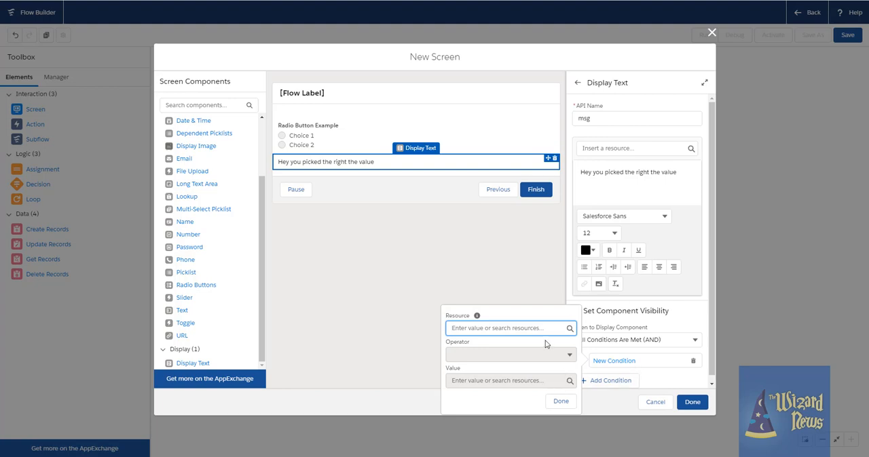
left_click(505, 329)
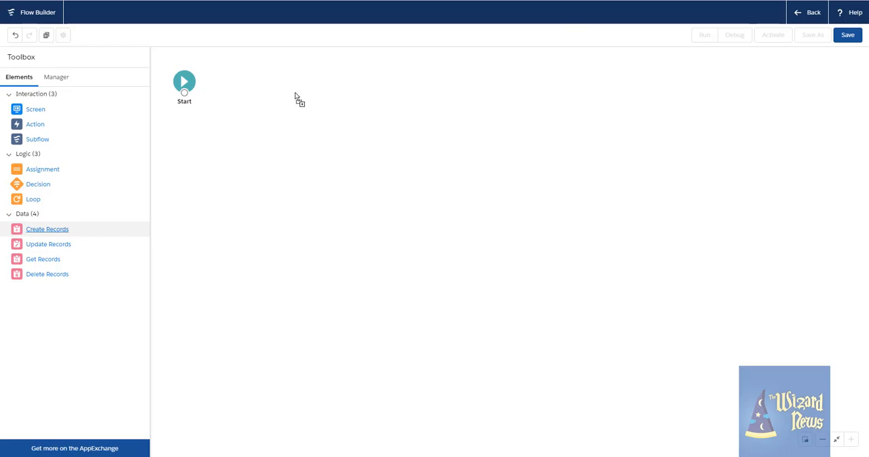
Create a 'New Record' element for Account using literal values, with Name set to 'test'
left_click(46, 228)
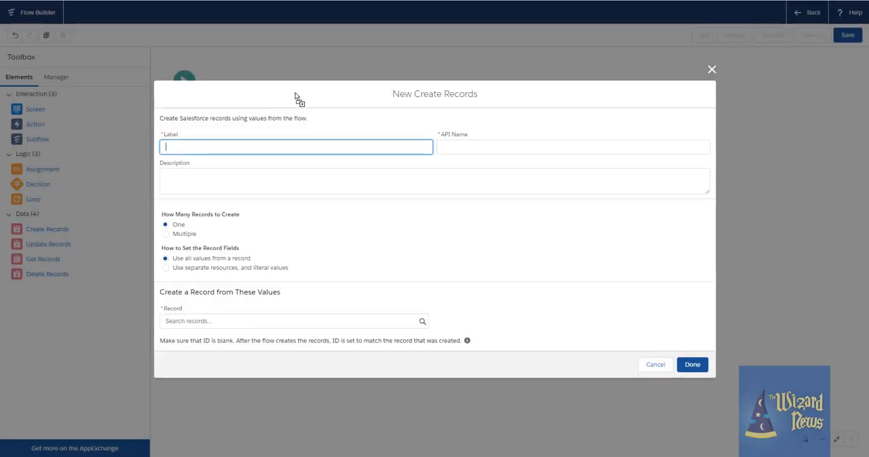
type("New Record")
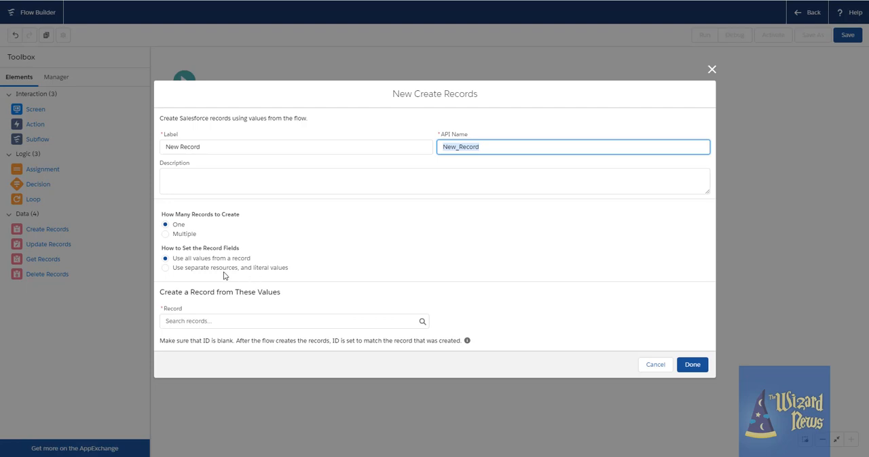
mouse_move(212, 271)
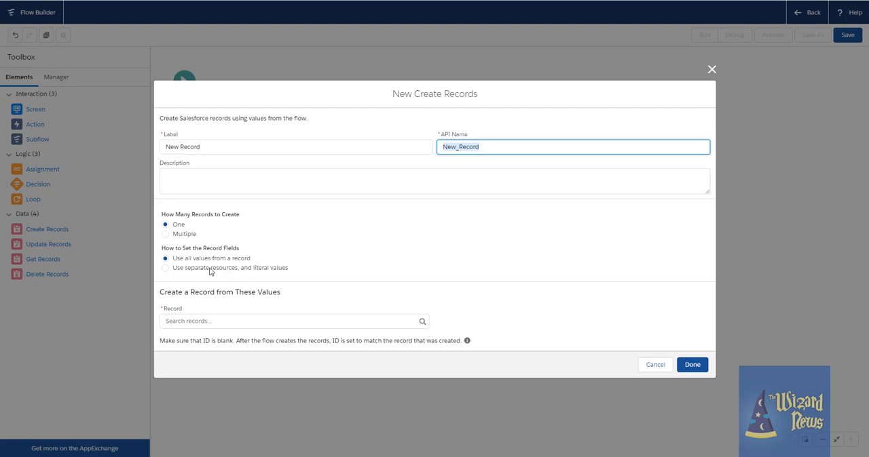
left_click(165, 267)
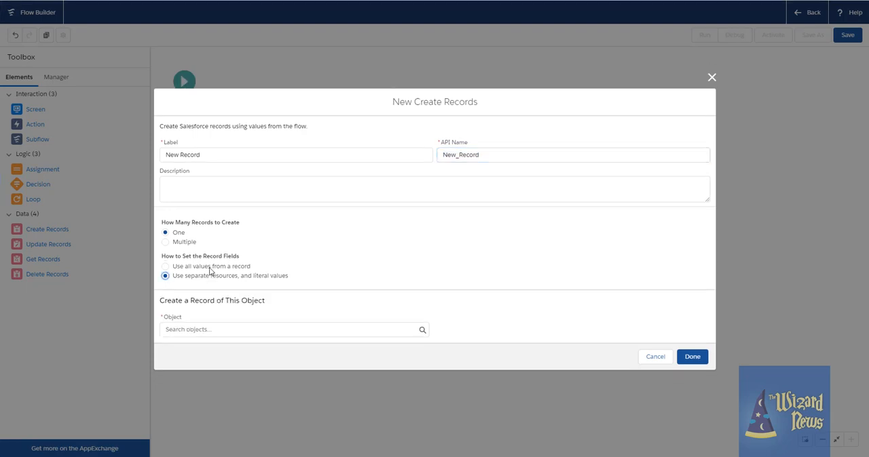
left_click(293, 329)
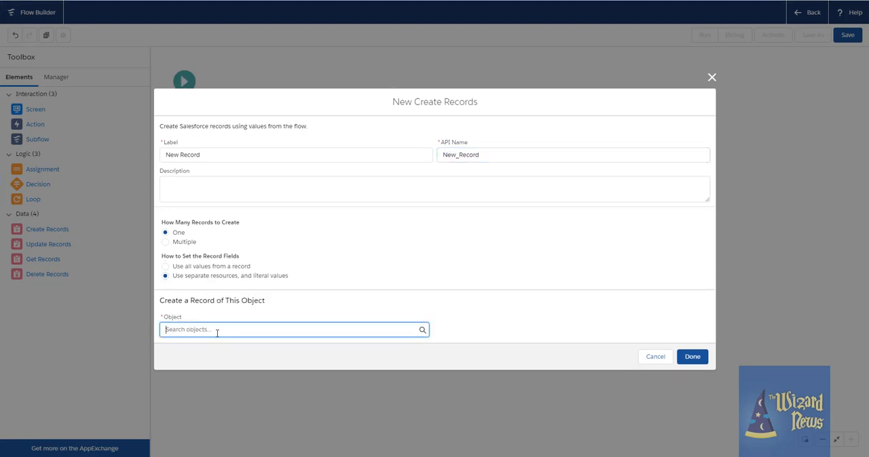
type("acc")
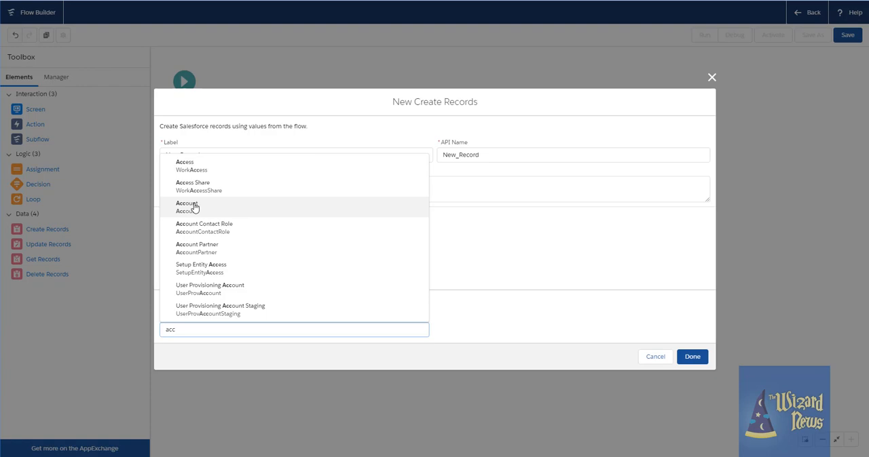
left_click(186, 207)
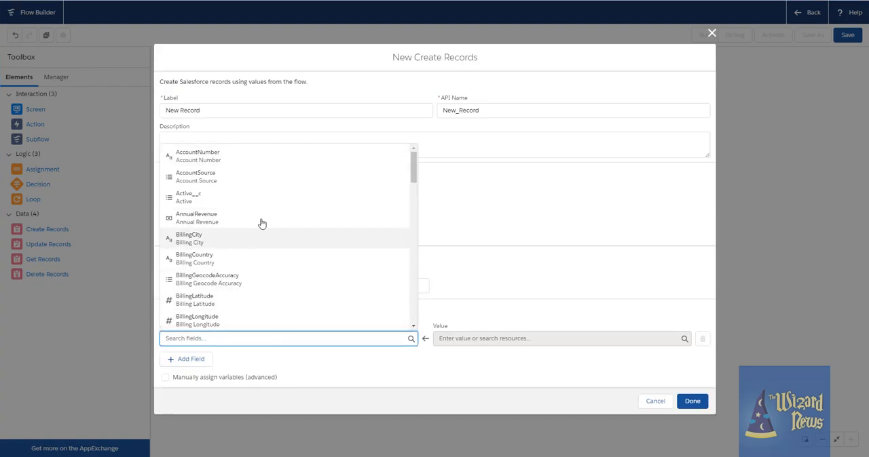
mouse_move(226, 302)
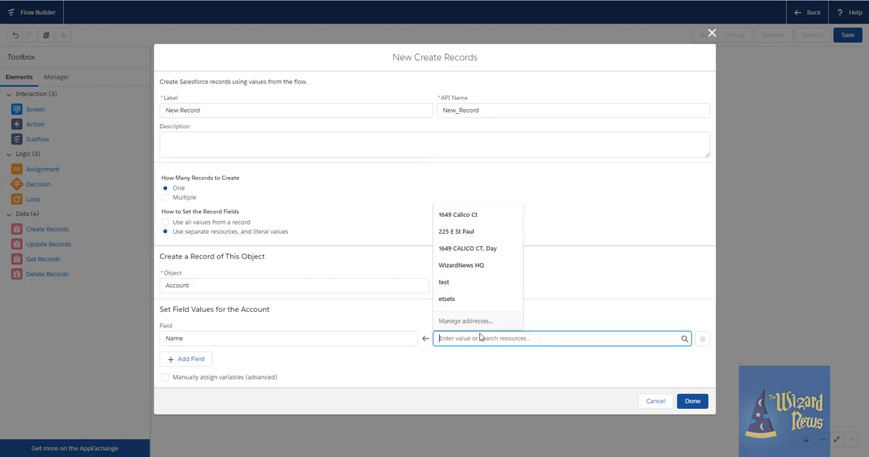
left_click(444, 283)
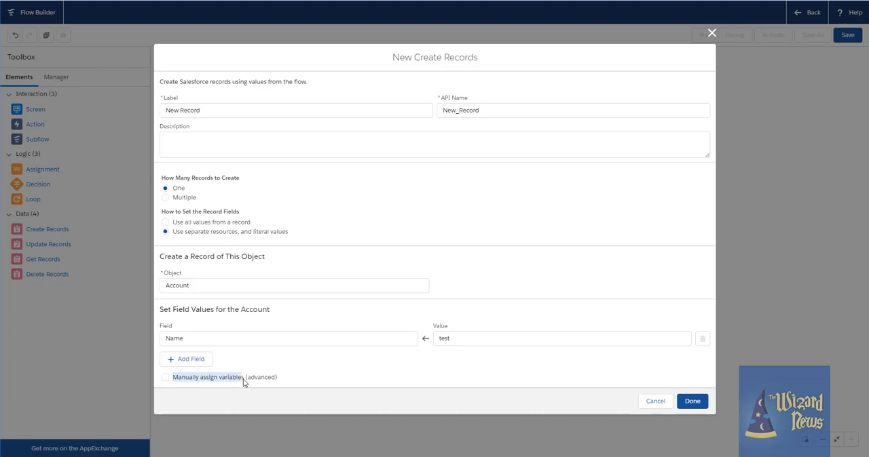
Turn off manual variable assignment, confirm the deletion, and finish the New Record element
left_click(166, 378)
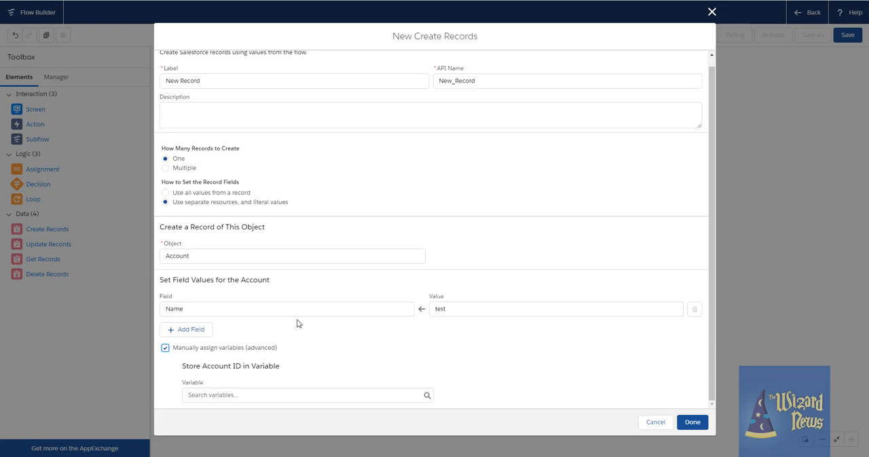
left_click(166, 348)
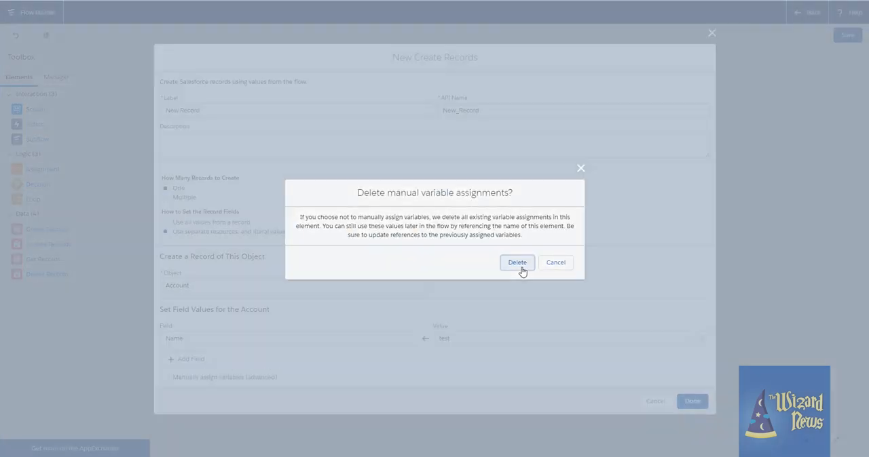
left_click(516, 264)
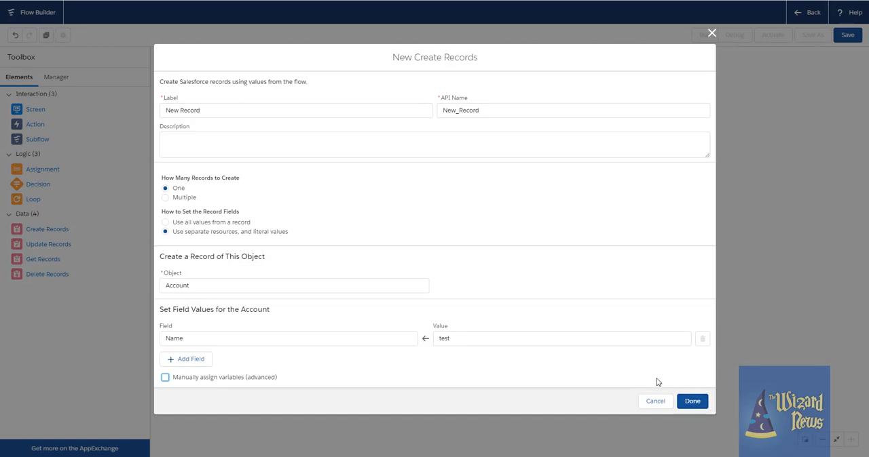
mouse_move(434, 203)
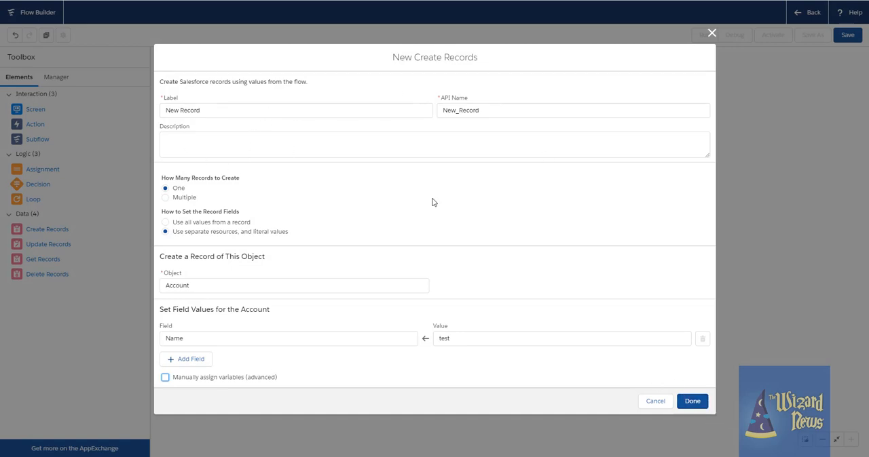
left_click(693, 401)
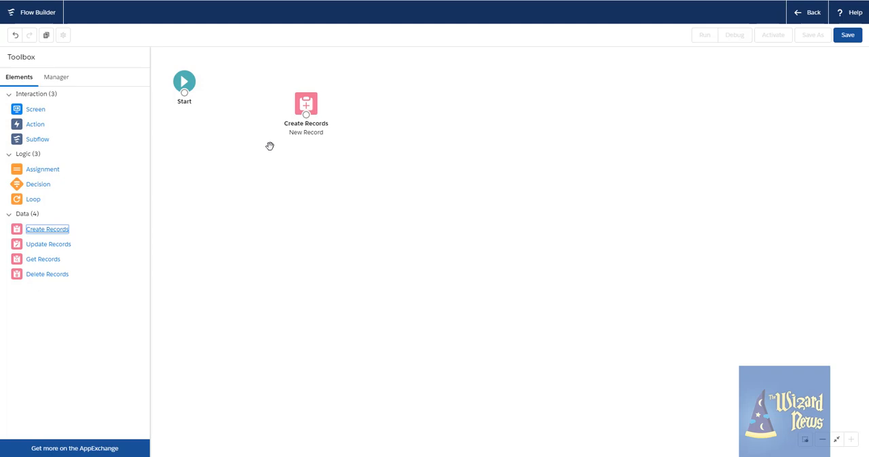
Show the Manager list of the flow's resources and elements
left_click(56, 76)
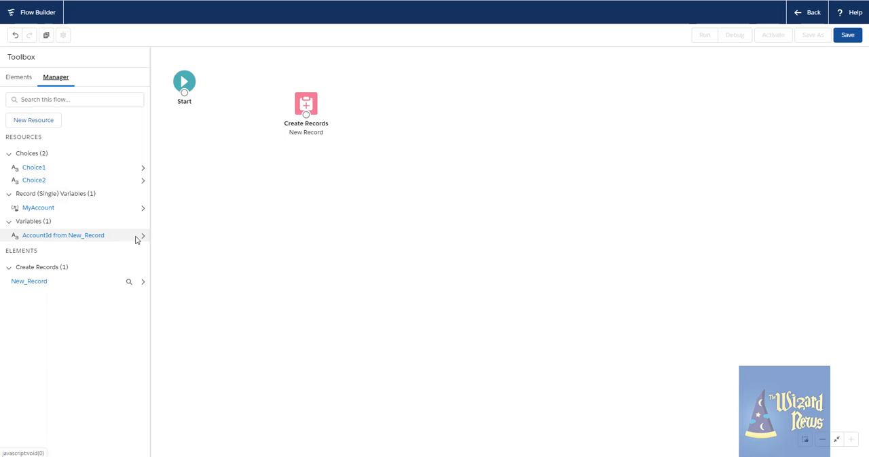
mouse_move(285, 166)
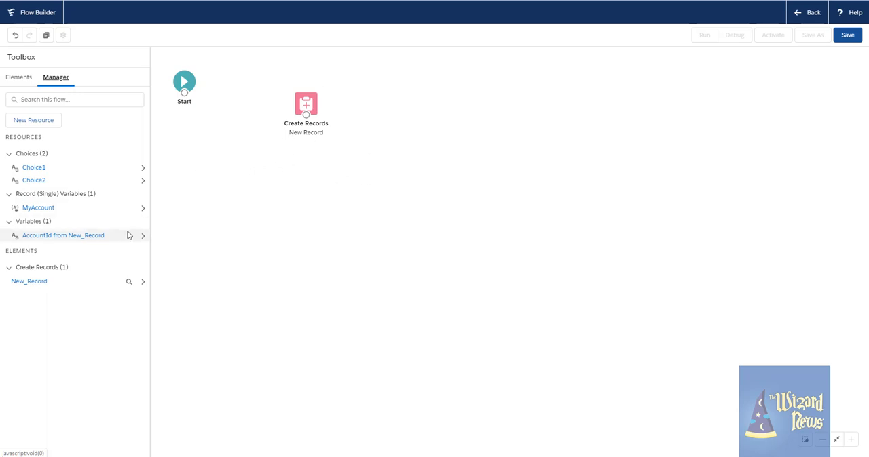
mouse_move(108, 281)
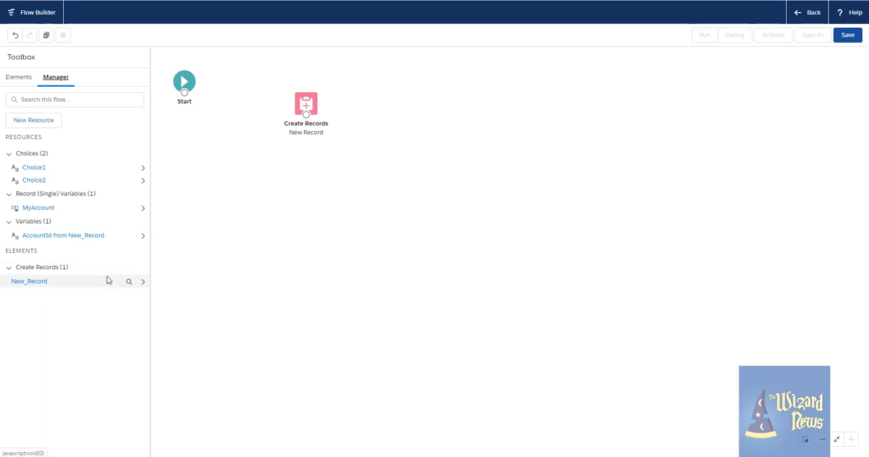
mouse_move(852, 182)
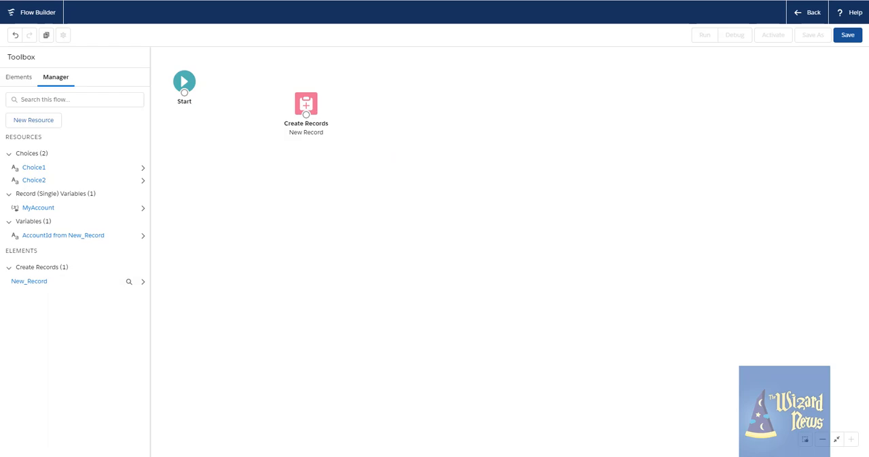
mouse_move(636, 125)
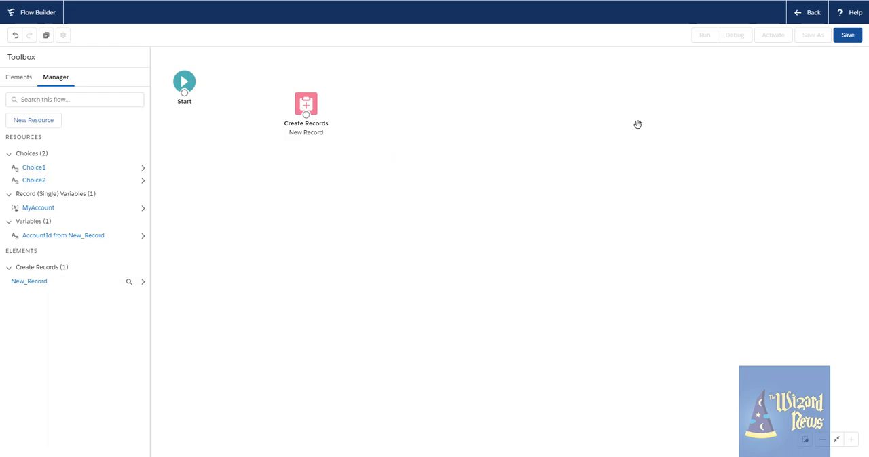
Add a 'Get Account' lookup on Account that retrieves all records without filter conditions
left_click(19, 76)
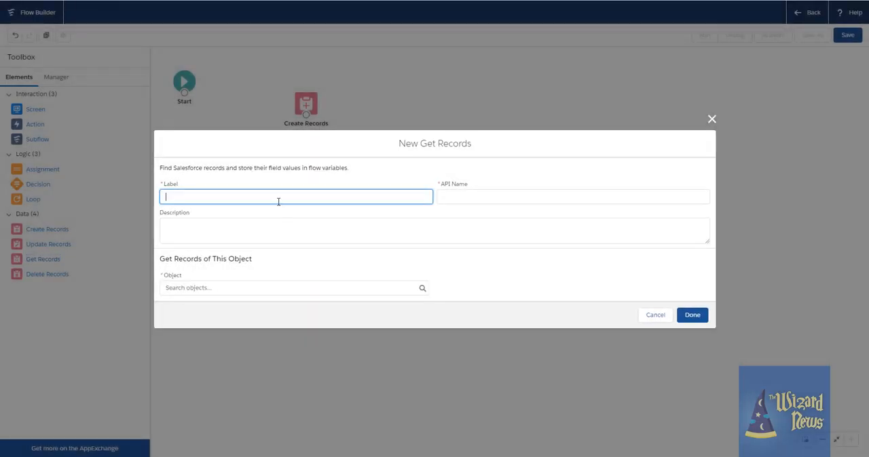
type("Get Account")
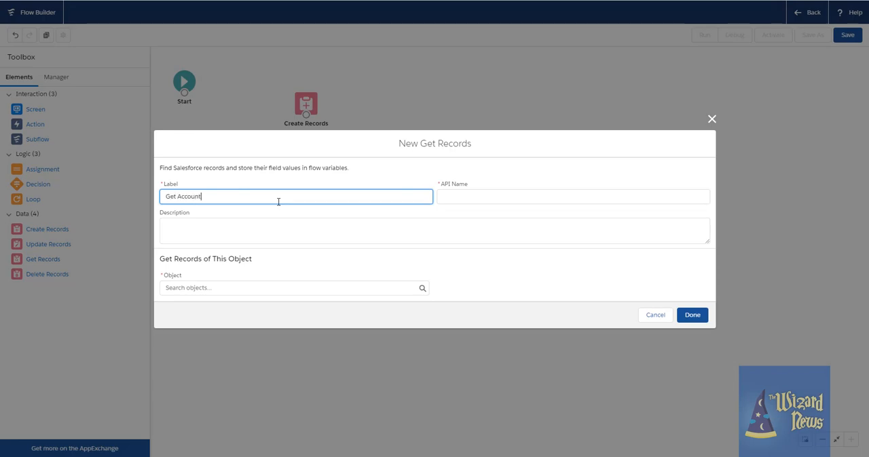
left_click(293, 288)
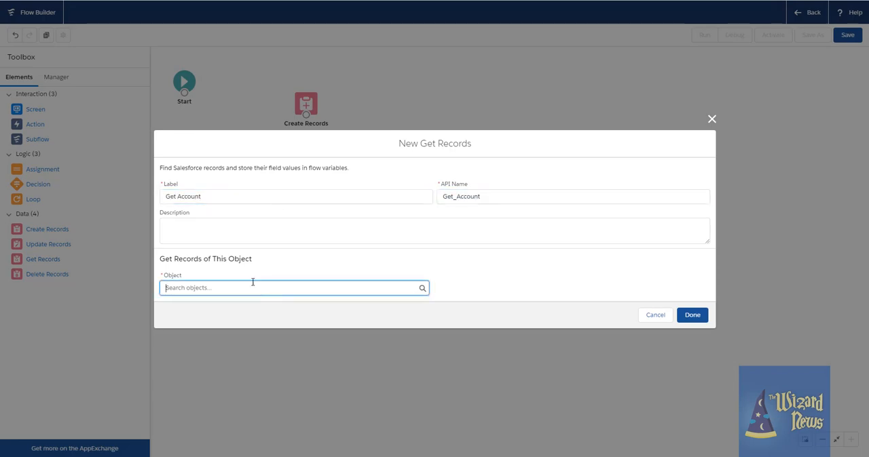
type("acc")
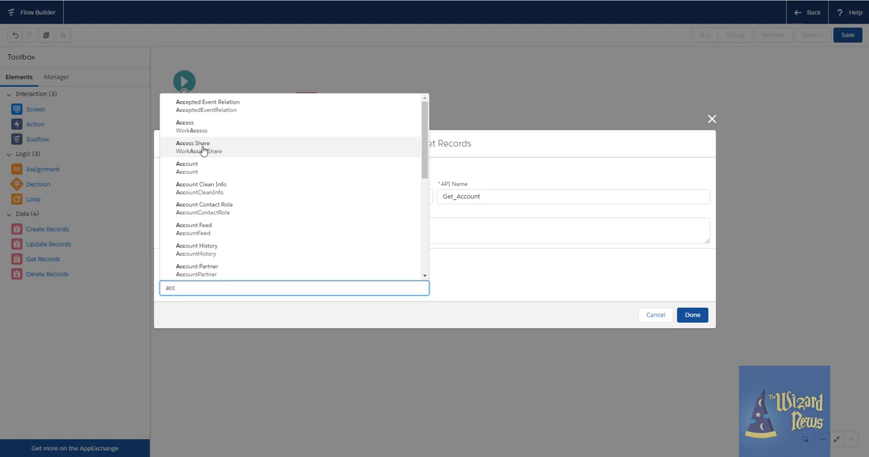
left_click(186, 164)
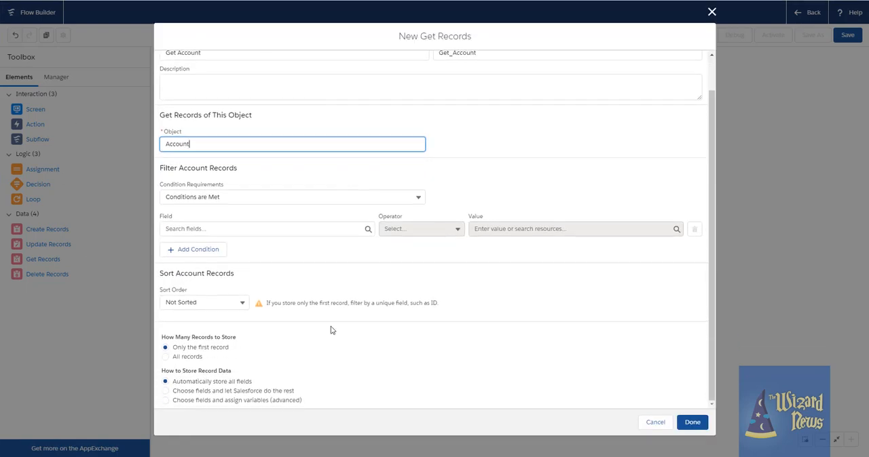
left_click(290, 197)
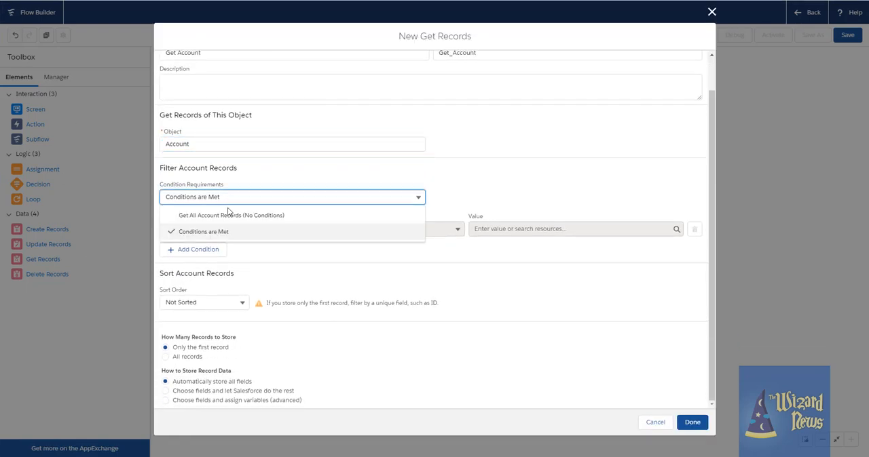
left_click(231, 214)
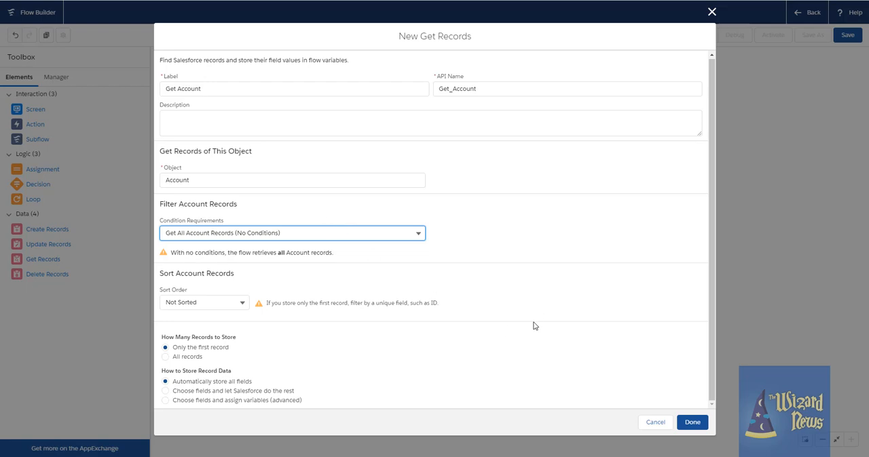
mouse_move(168, 356)
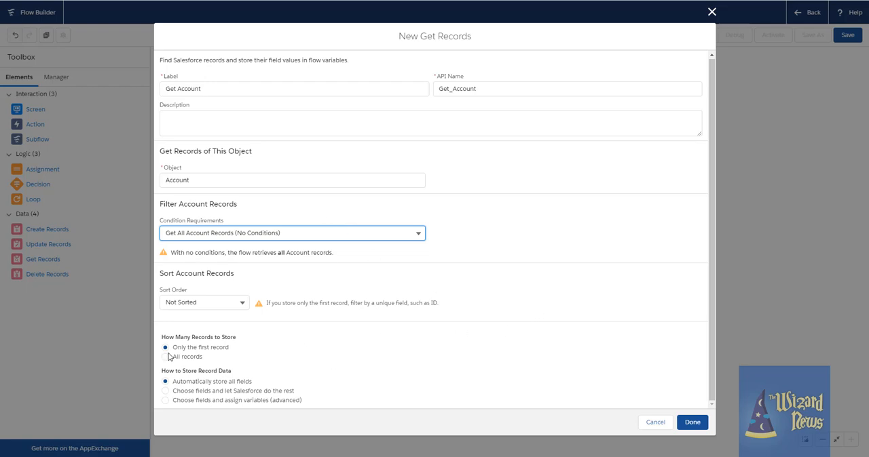
Store all matching records and let Salesforce handle storing the chosen fields
left_click(165, 355)
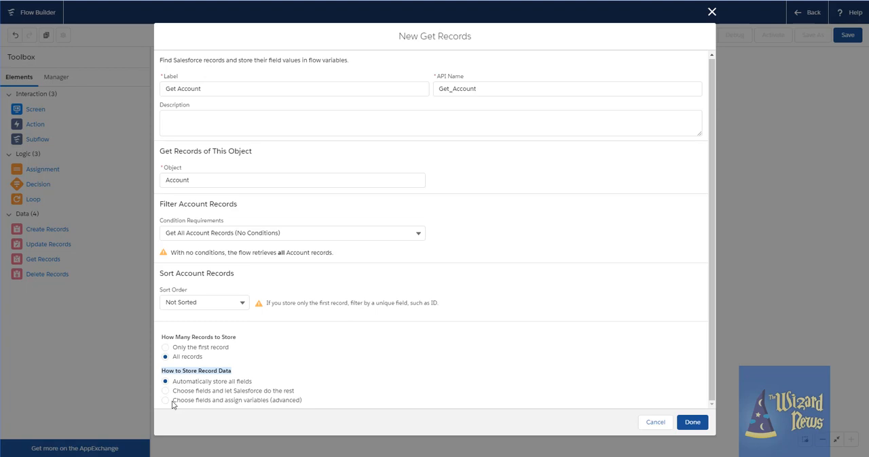
left_click(166, 401)
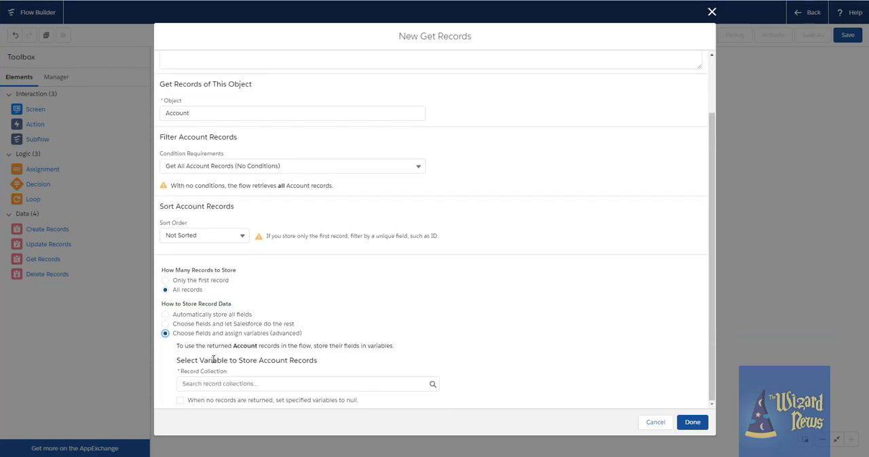
left_click(166, 323)
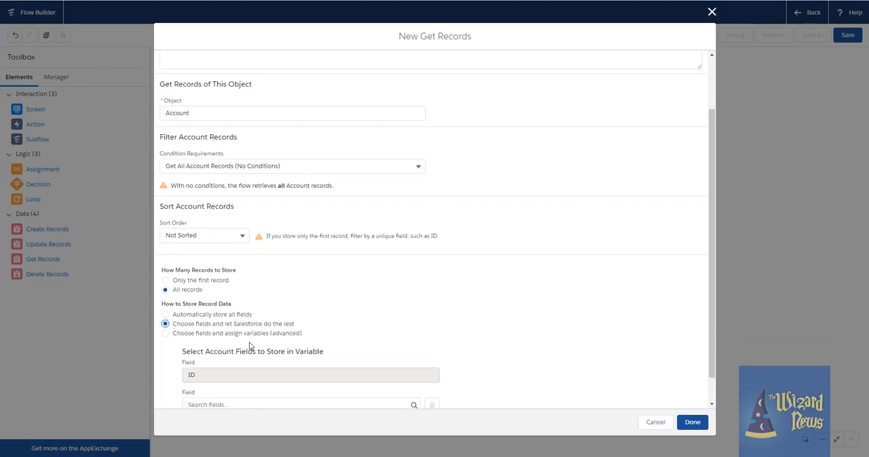
Switch Get Account to automatically store all fields, confirming removal of manual assignments
scroll("down", 3)
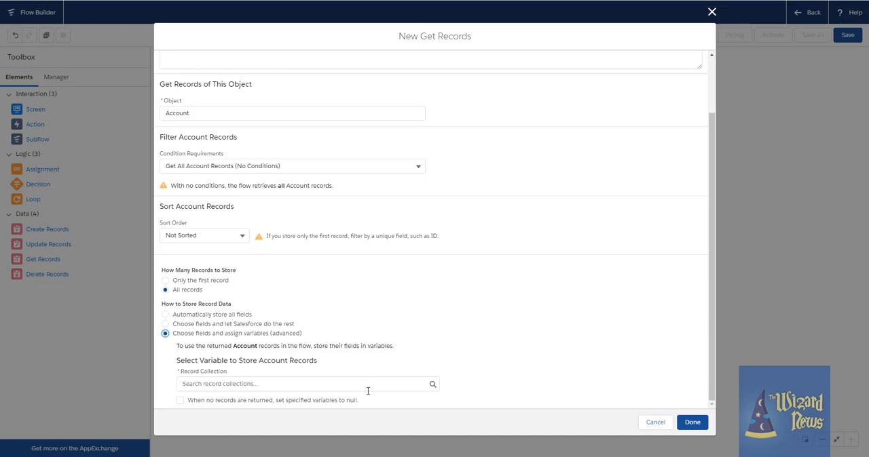
left_click(305, 383)
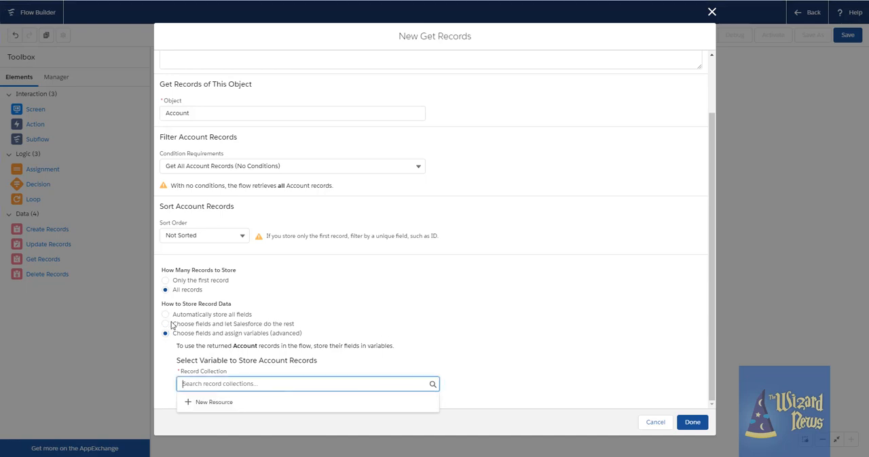
left_click(166, 315)
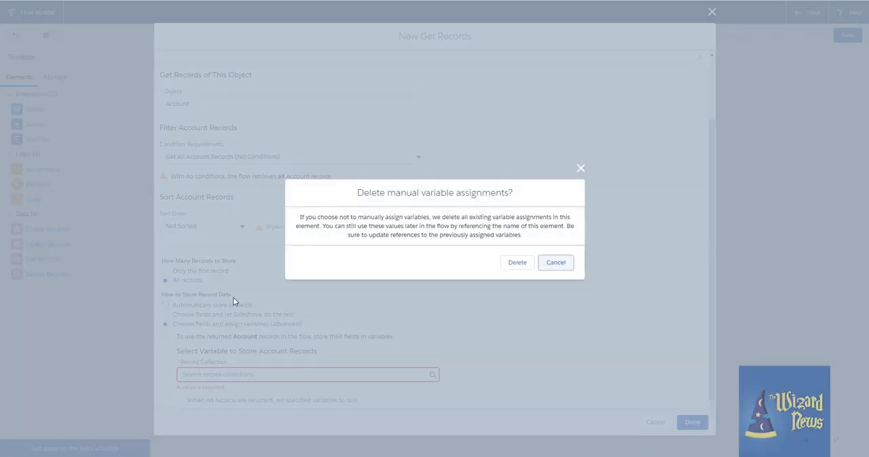
left_click(516, 263)
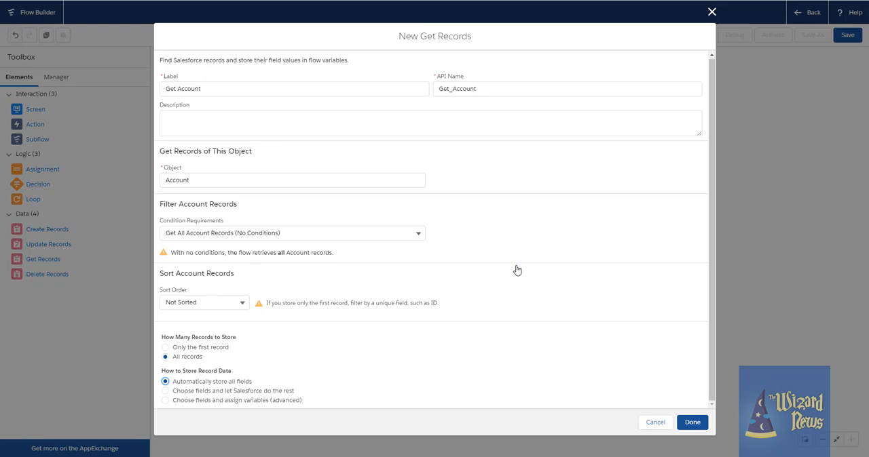
mouse_move(654, 422)
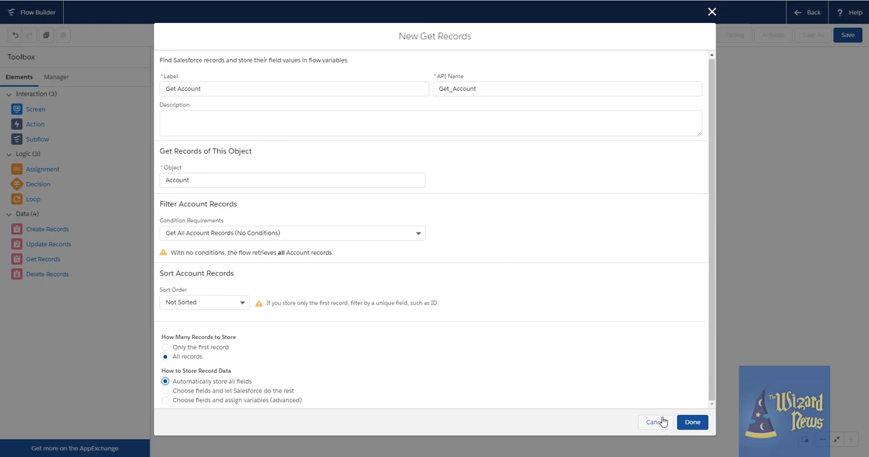
Finish the Get Account lookup so it sits on the canvas beside Start and New Record
left_click(692, 422)
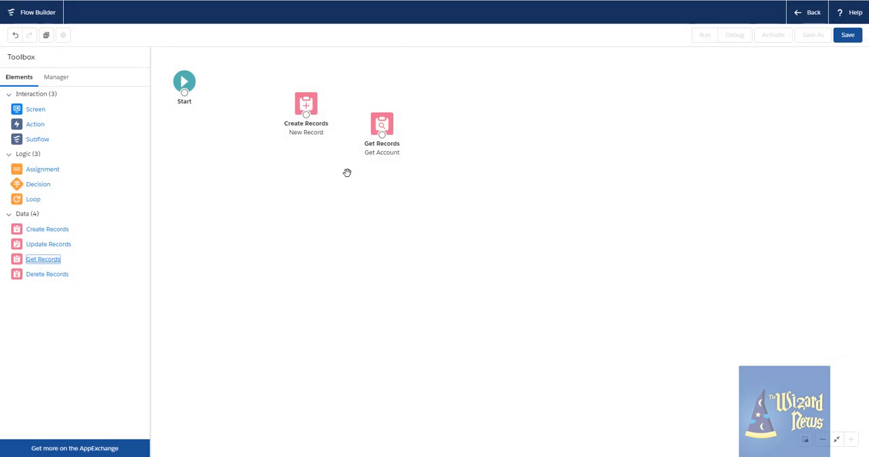
mouse_move(285, 146)
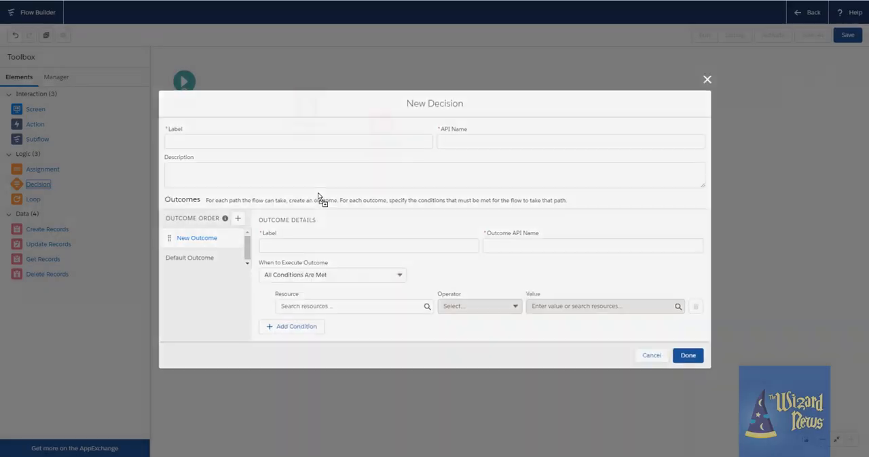
Label the decision 'Decision' and set its condition resource to MyAccount > Owner > Name (Equals)
left_click(296, 140)
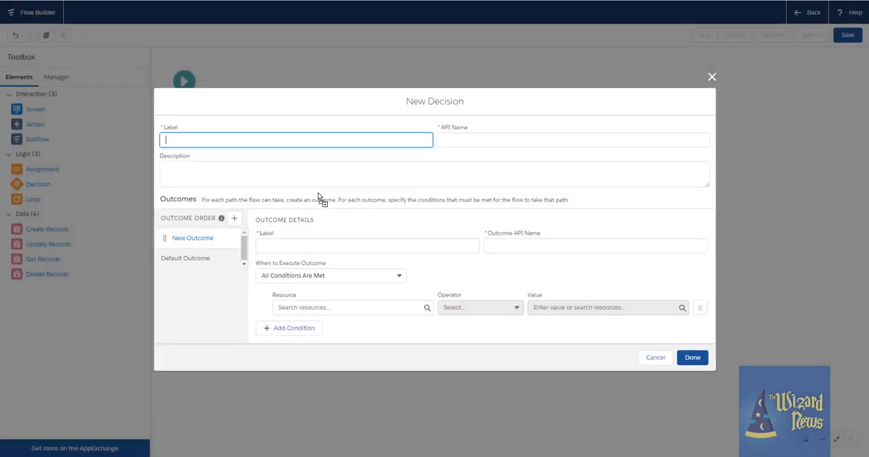
type("Decision")
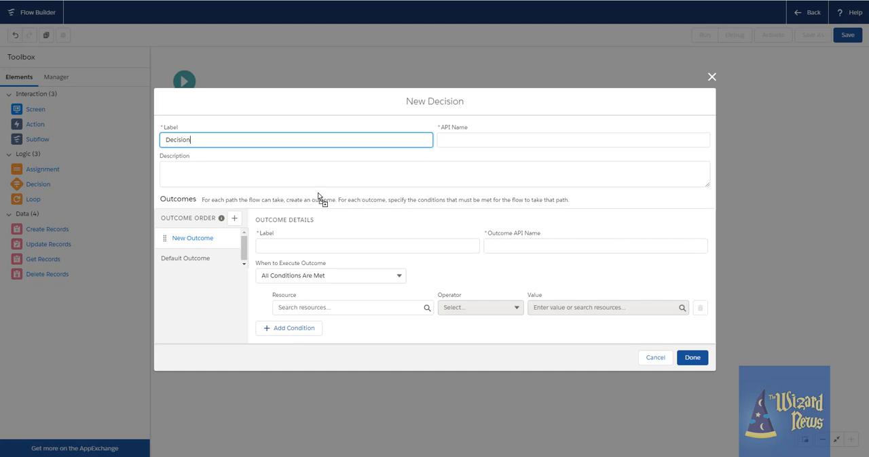
mouse_move(318, 221)
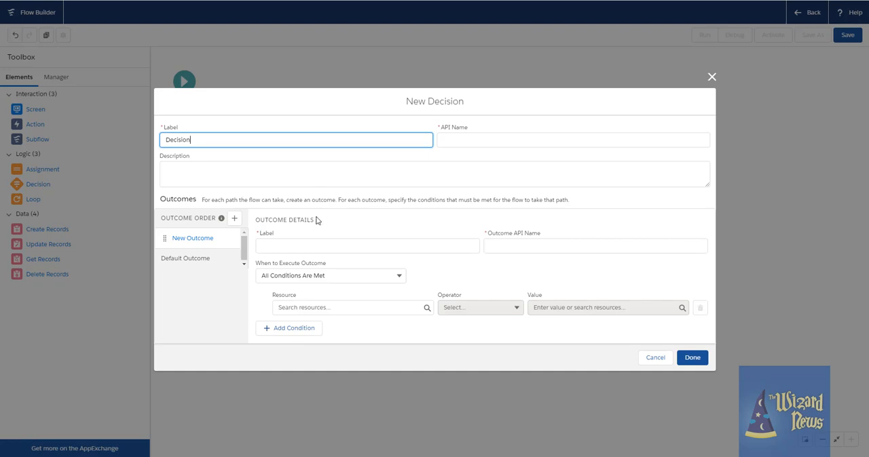
mouse_move(372, 307)
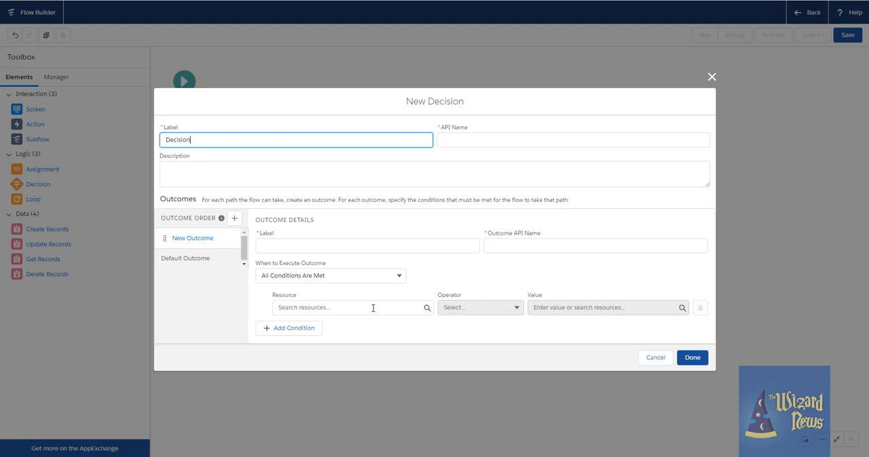
left_click(350, 307)
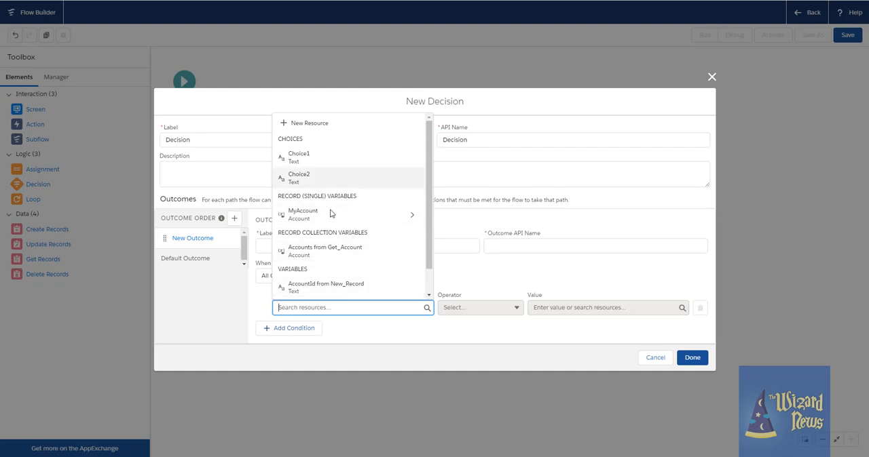
left_click(303, 214)
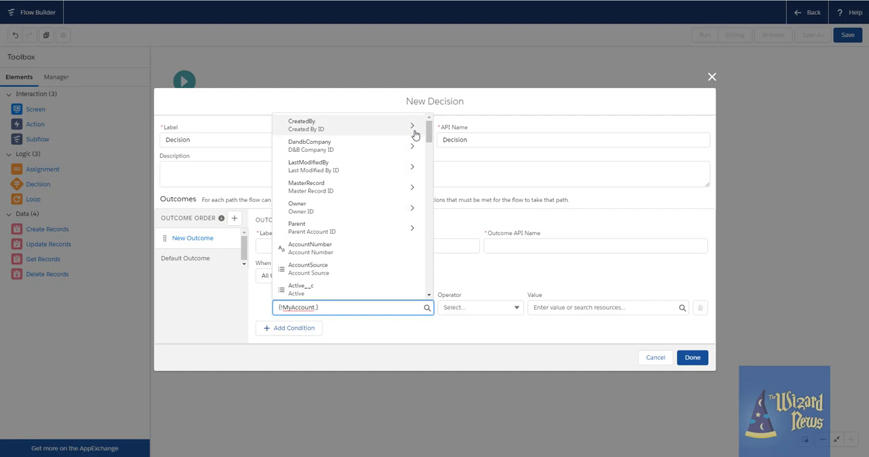
mouse_move(410, 207)
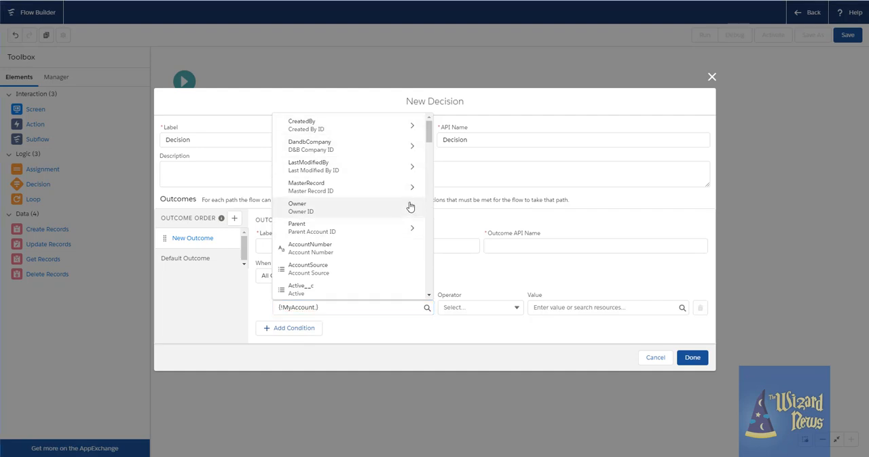
left_click(296, 206)
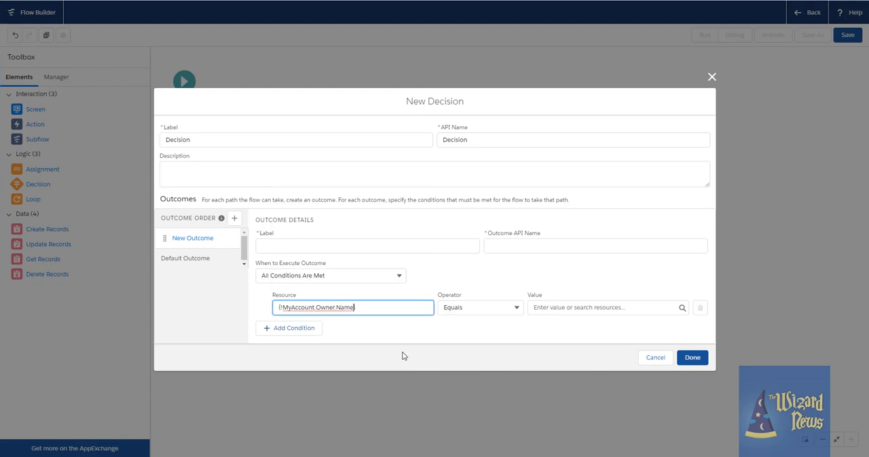
Enter 'Brian Kwong' as the value the account owner's name must equal
type("B8")
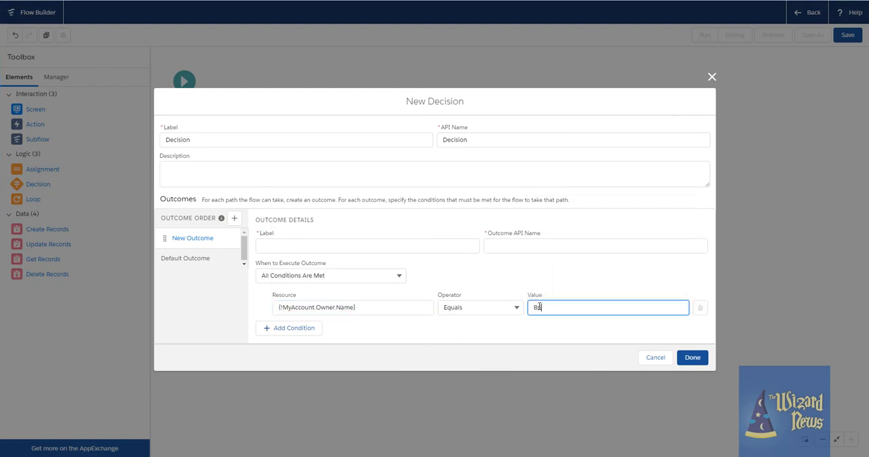
type("Brian Kwong")
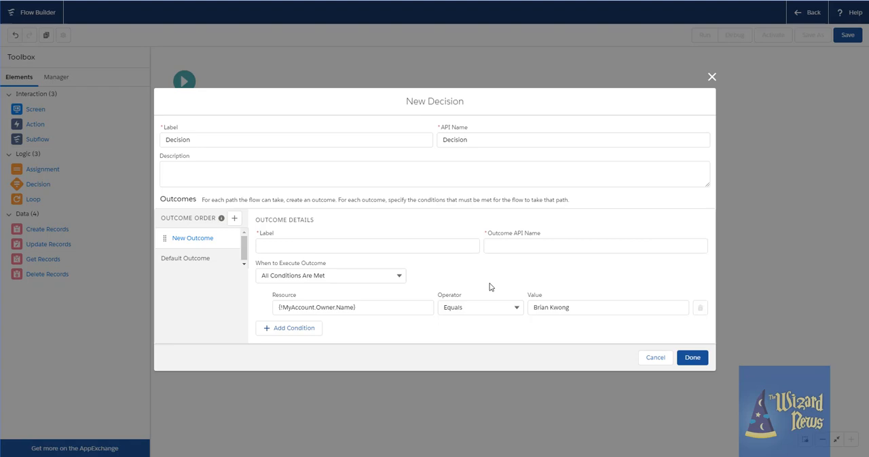
mouse_move(570, 268)
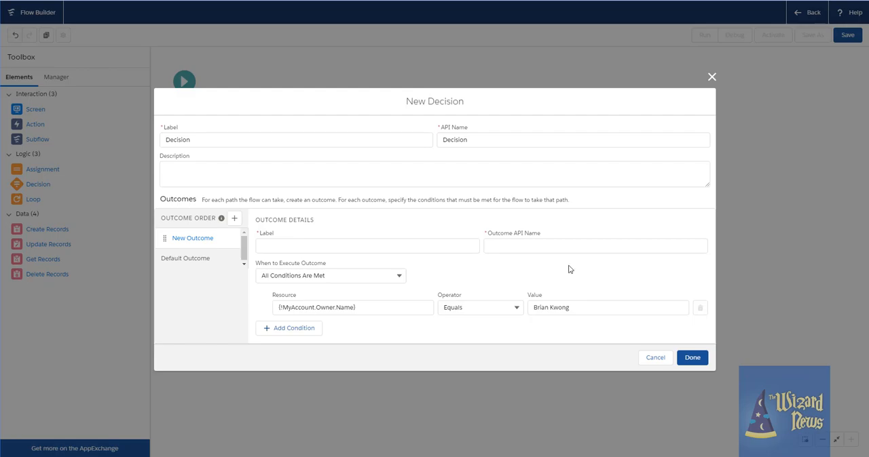
Cancel the unfinished decision and keep Get Account storing all record fields automatically
left_click(654, 358)
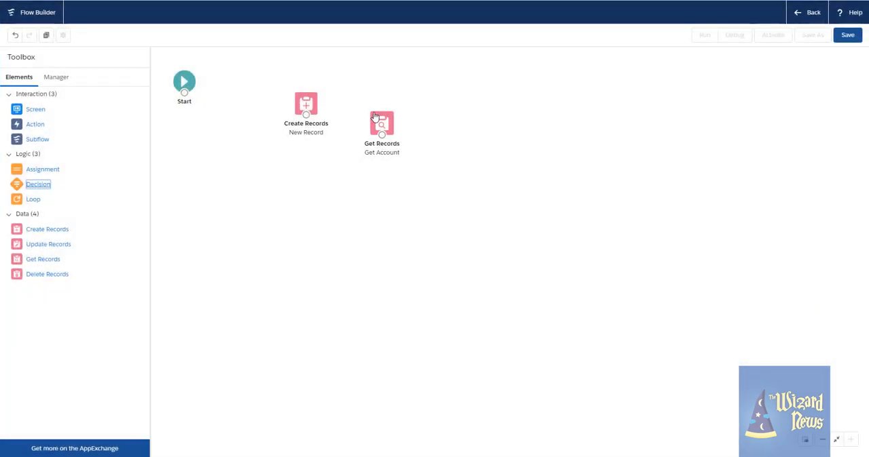
double_click(381, 124)
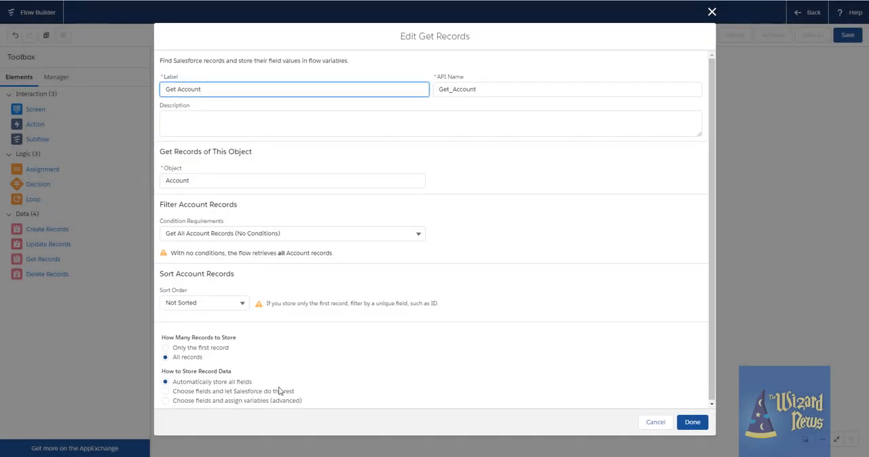
left_click(165, 382)
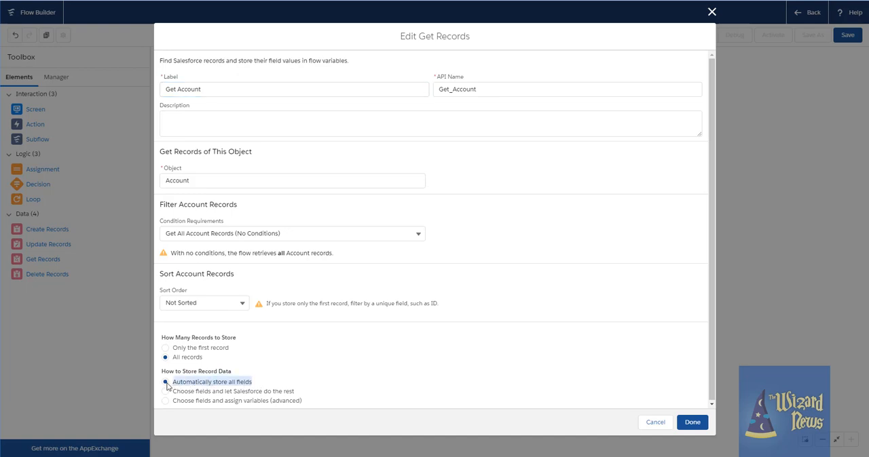
mouse_move(298, 389)
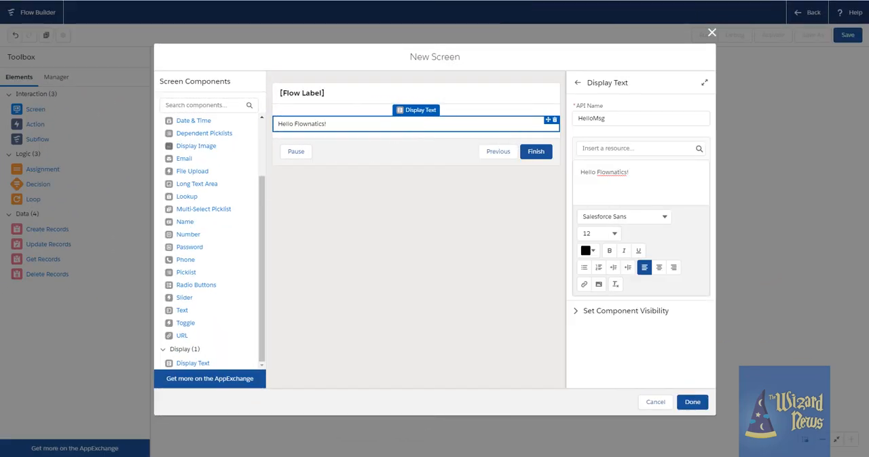
Finish the Debug Screen, move it beside Start and connect Start to it
left_click(692, 402)
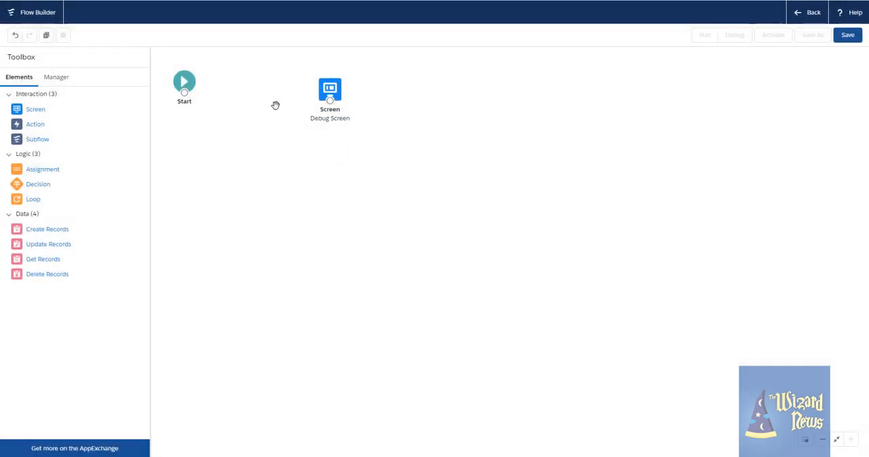
left_click_drag(329, 92, 265, 84)
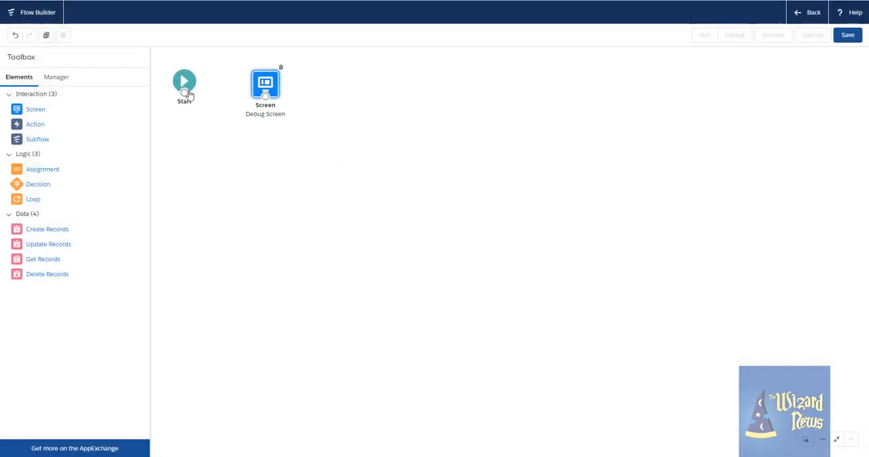
left_click_drag(184, 92, 264, 84)
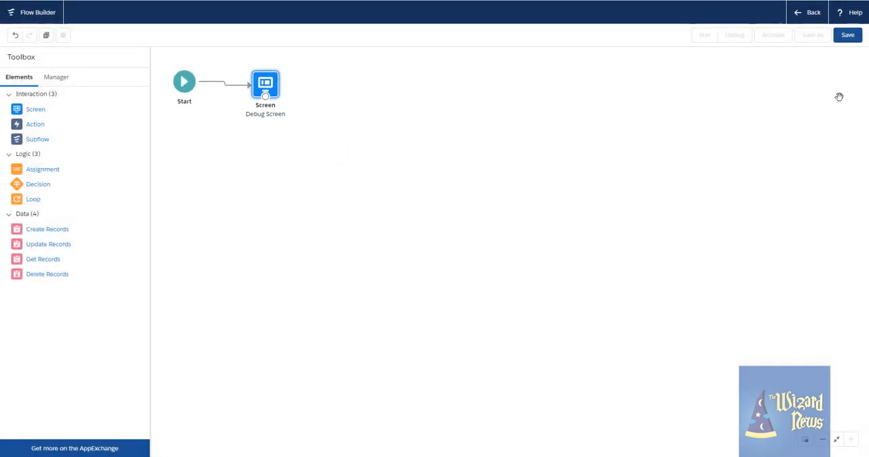
Begin saving the flow as 'Test Flow Delete Later' and reveal the advanced save options
left_click(847, 35)
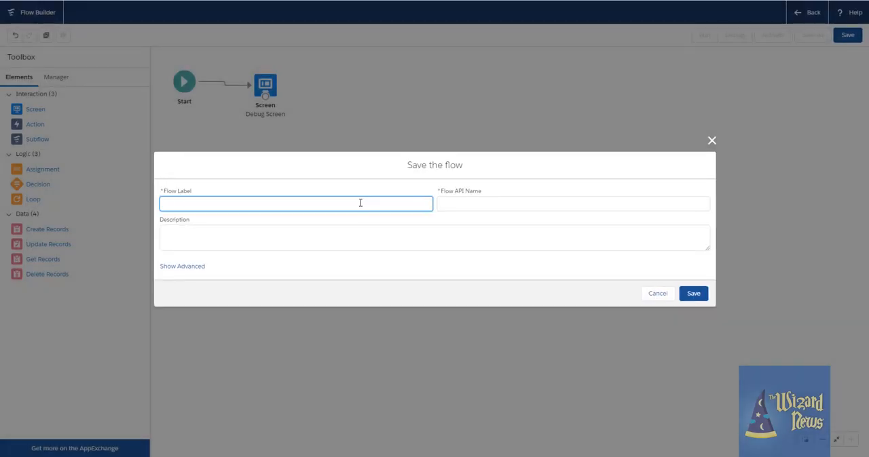
type("Test Flow Delete Later")
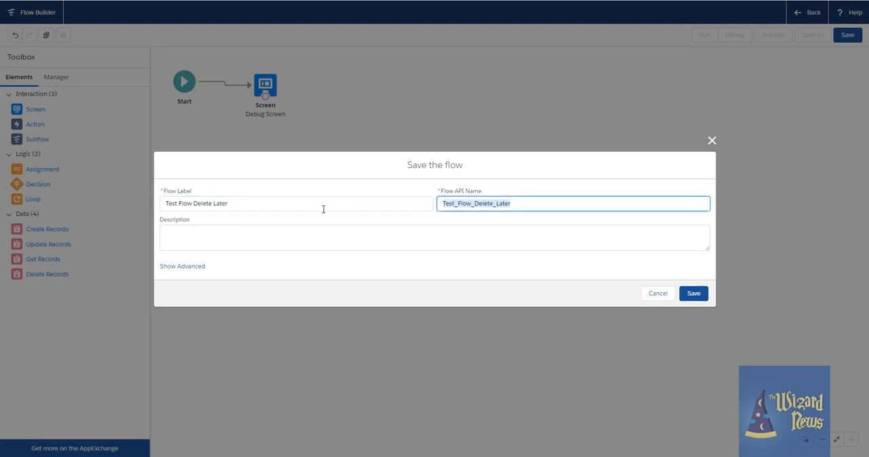
mouse_move(182, 266)
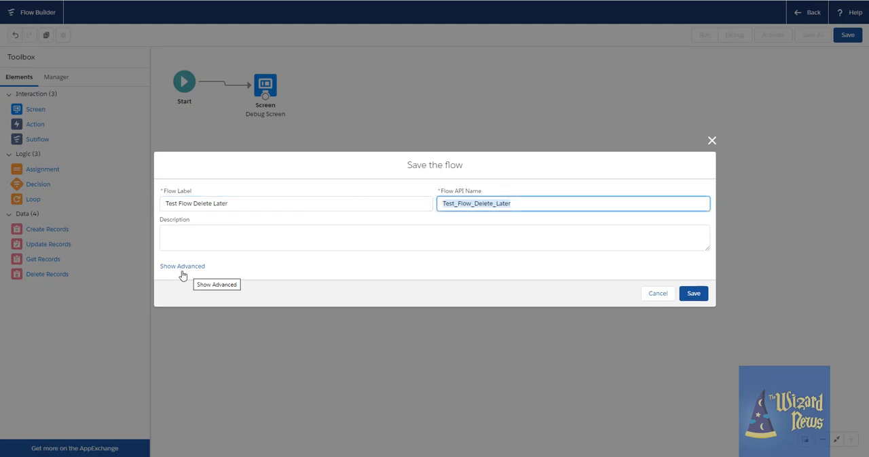
left_click(182, 266)
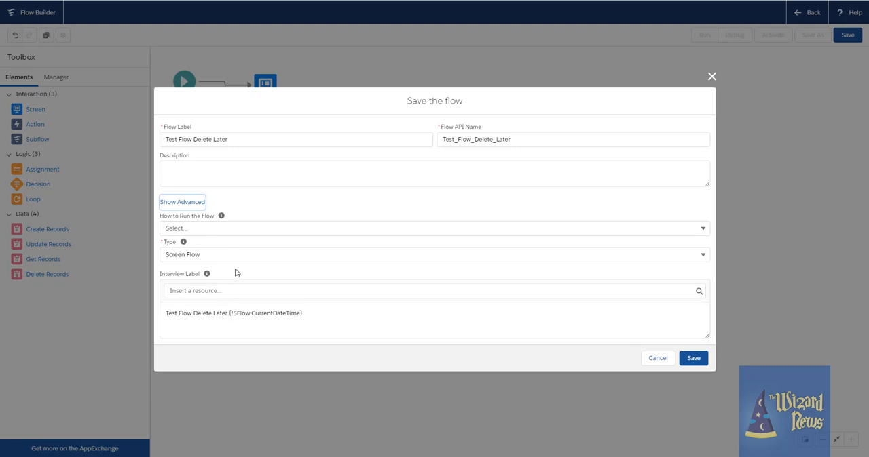
Set How to Run the Flow to System Context with Sharing–Enforces Record-Level Access
left_click(434, 228)
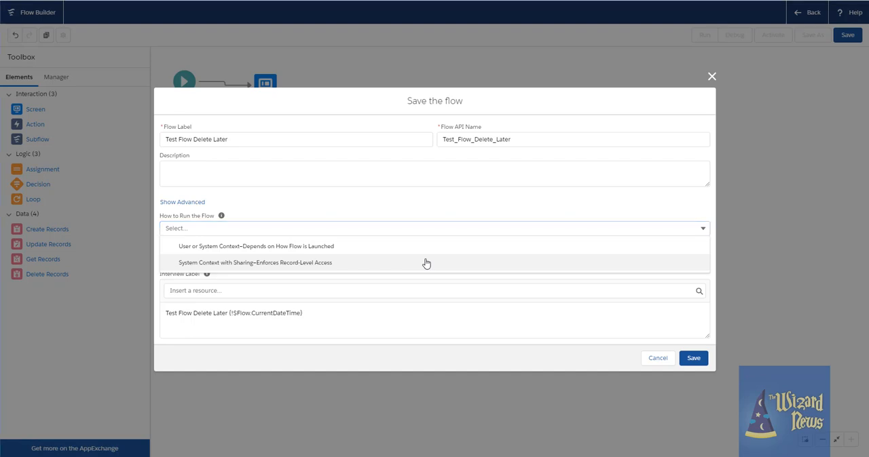
left_click(255, 263)
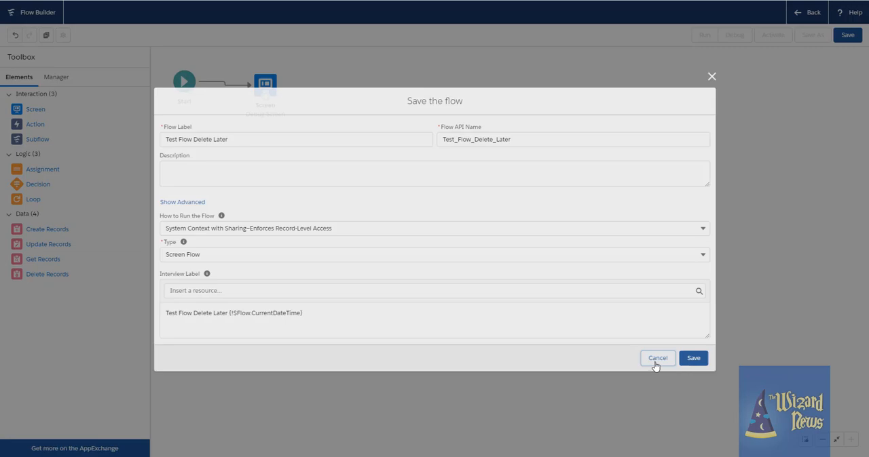
Cancel the save and create a new Autolaunched Flow with a blank canvas
left_click(657, 359)
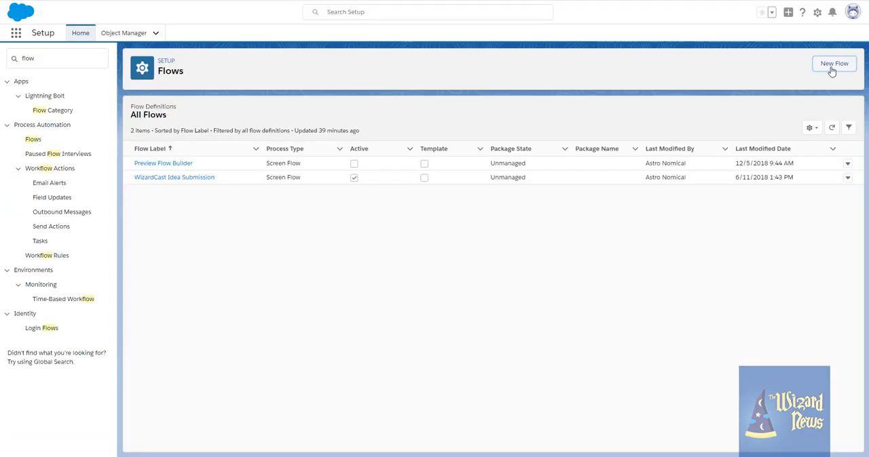
left_click(833, 63)
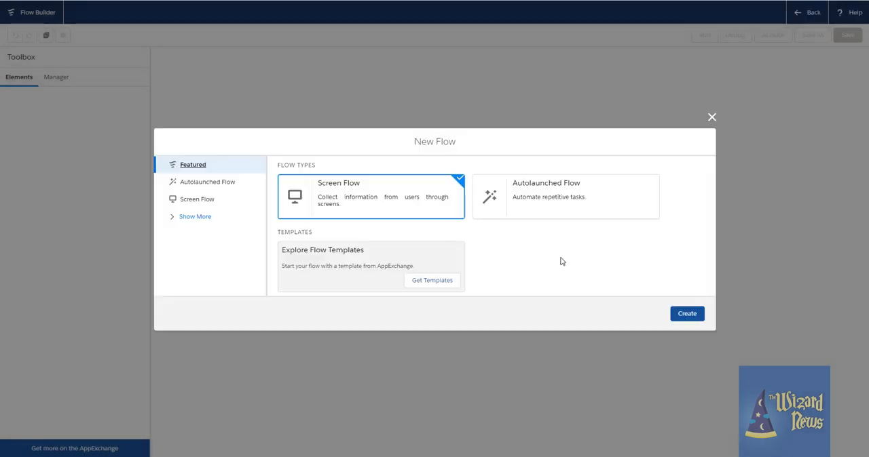
left_click(565, 197)
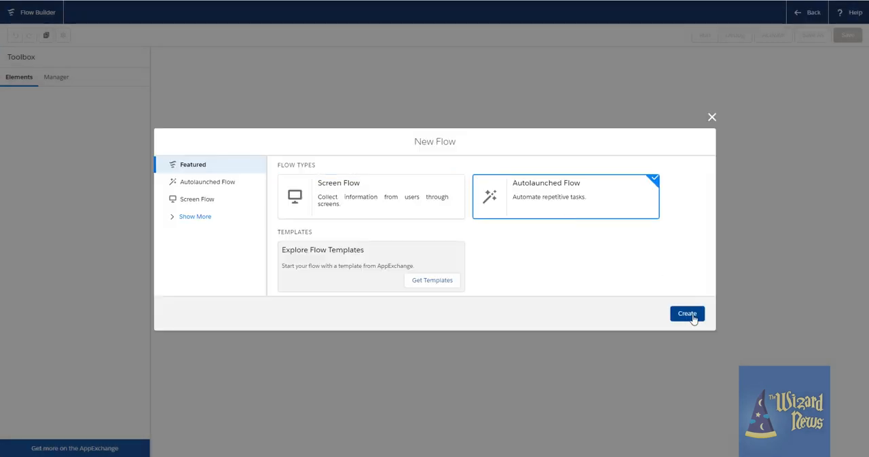
left_click(687, 313)
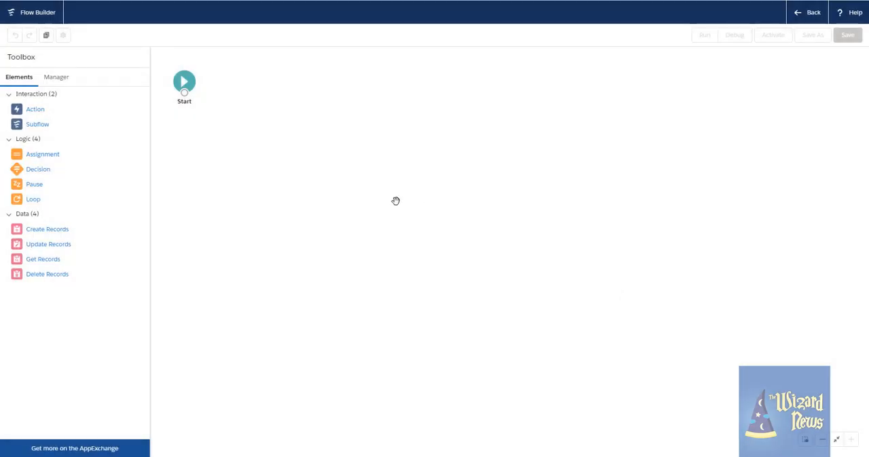
mouse_move(277, 92)
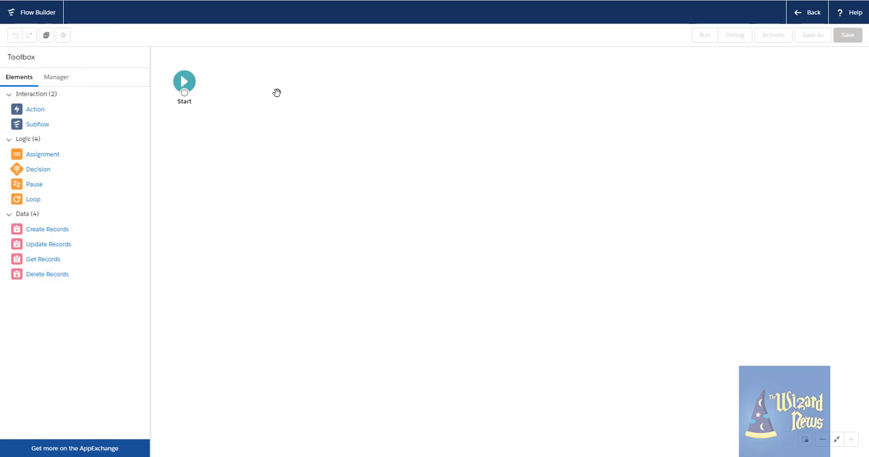
mouse_move(185, 82)
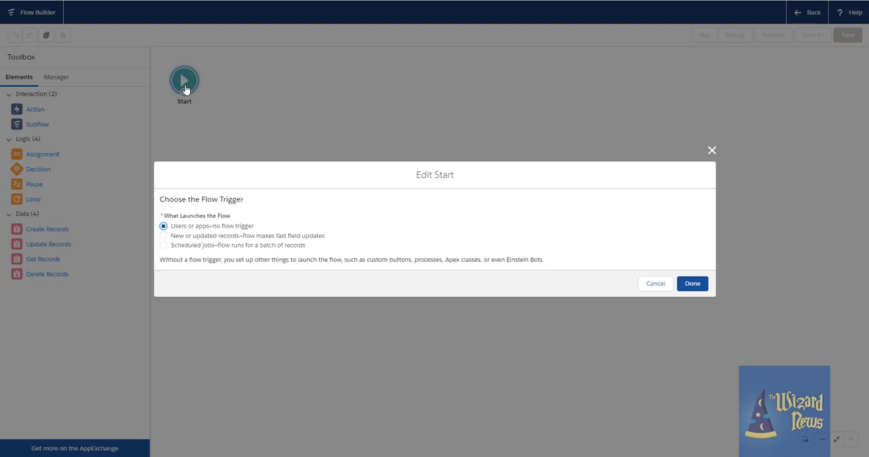
mouse_move(179, 238)
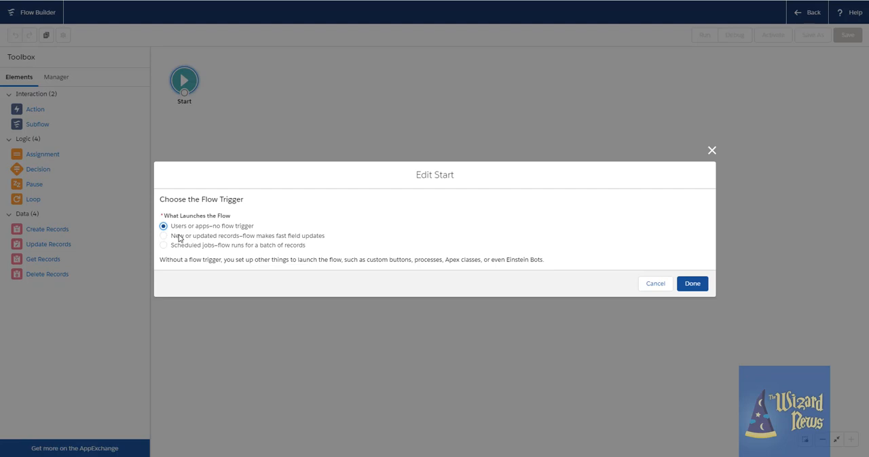
mouse_move(235, 242)
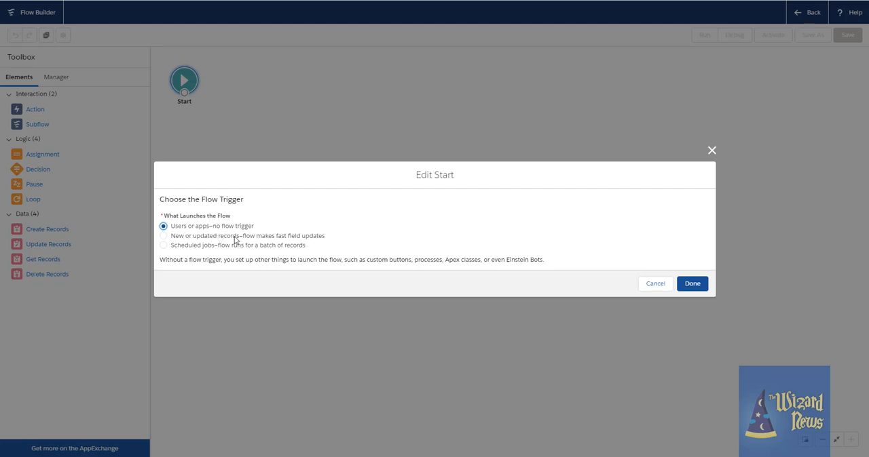
mouse_move(236, 239)
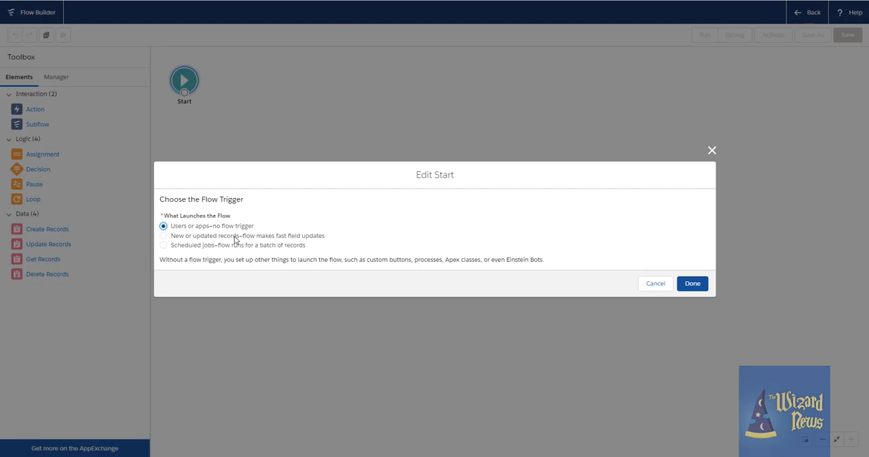
Trigger the flow on a created Account record with fast field updates and confirm the Start settings
left_click(163, 235)
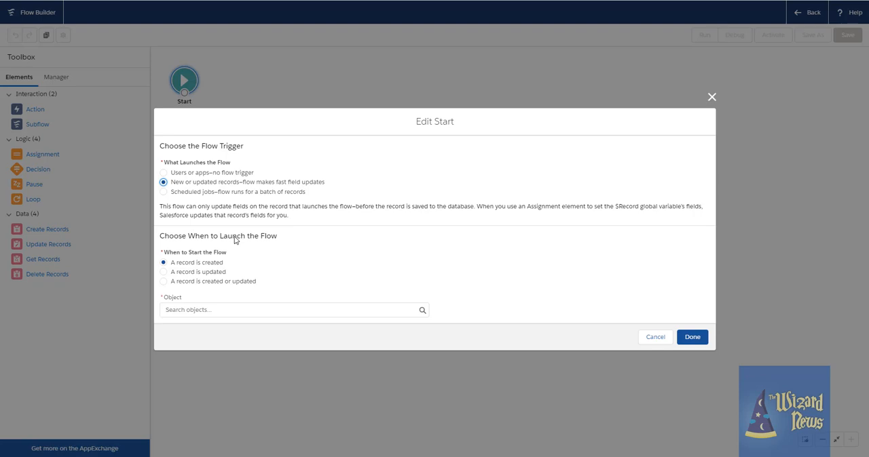
left_click(292, 309)
type("Account")
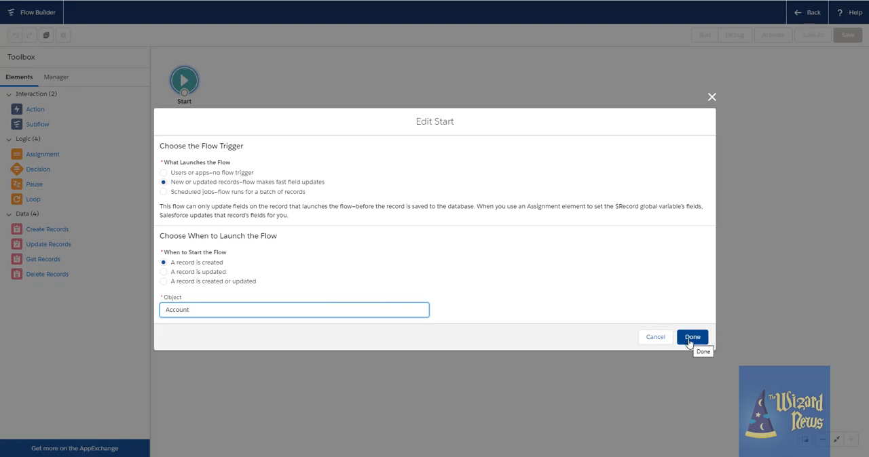
mouse_move(71, 278)
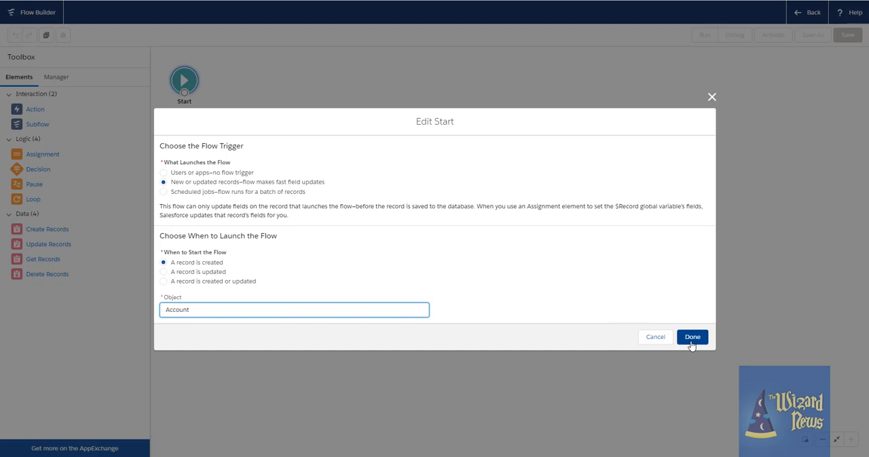
left_click(692, 337)
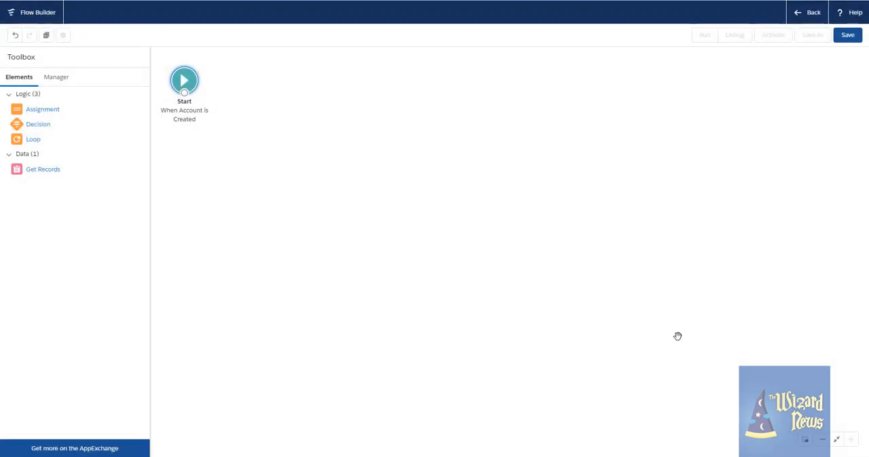
mouse_move(244, 198)
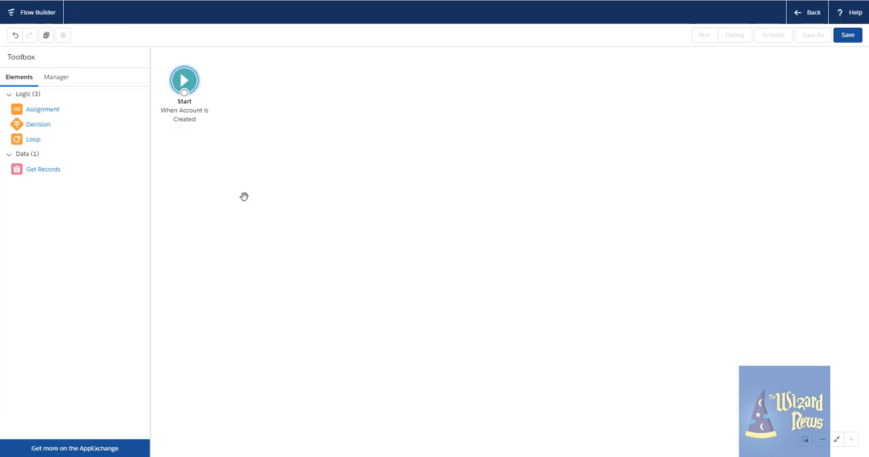
mouse_move(141, 155)
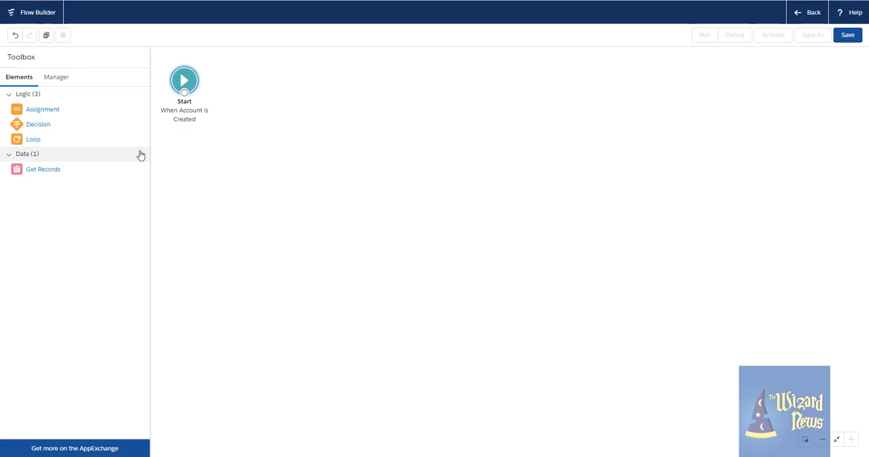
mouse_move(121, 138)
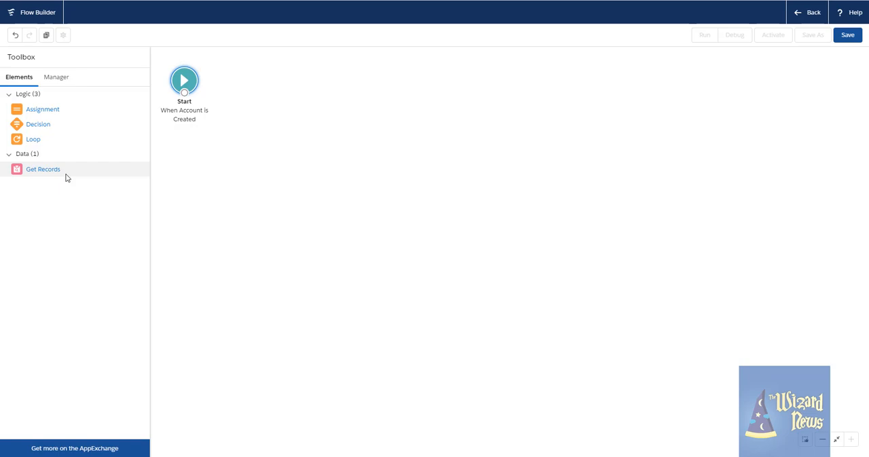
mouse_move(42, 108)
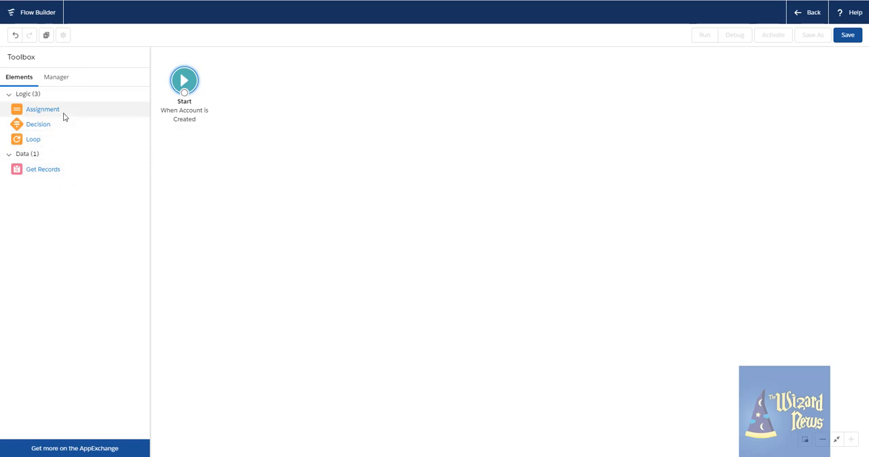
mouse_move(38, 125)
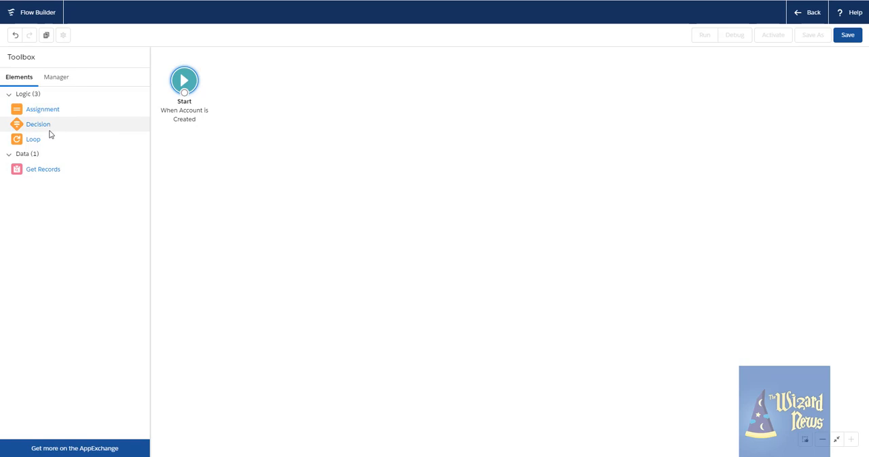
mouse_move(49, 133)
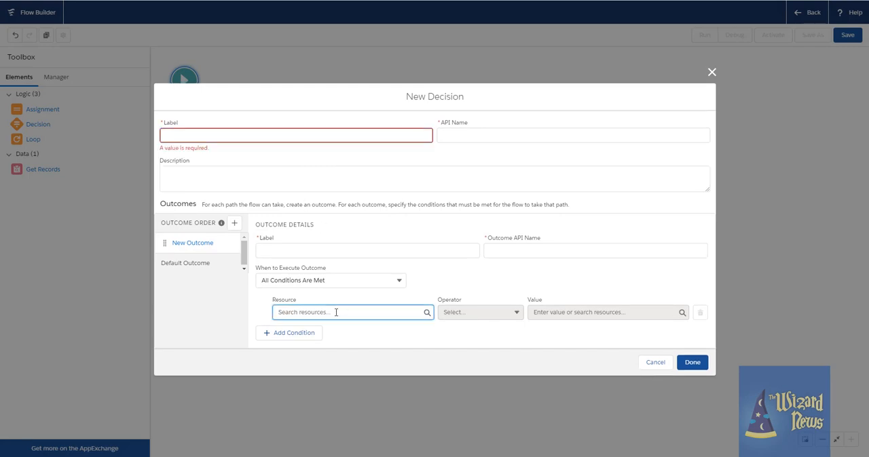
Make the outcome condition require $Record > Active__c to equal true
left_click(350, 312)
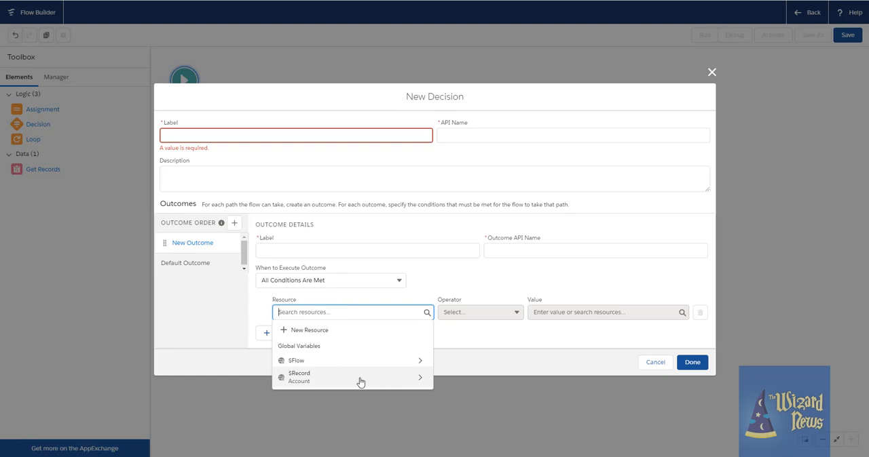
mouse_move(302, 385)
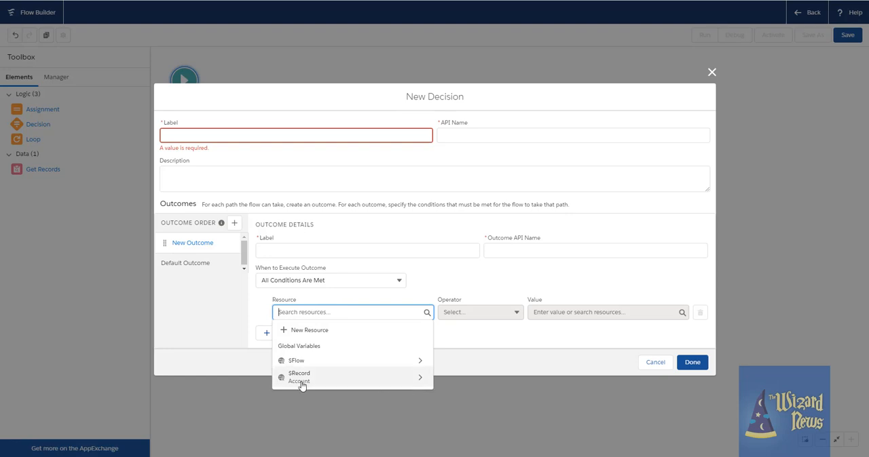
left_click(299, 378)
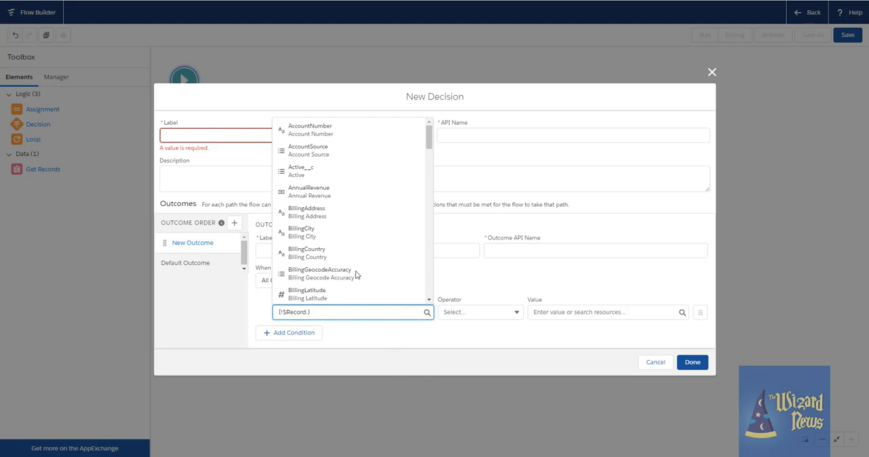
left_click(302, 171)
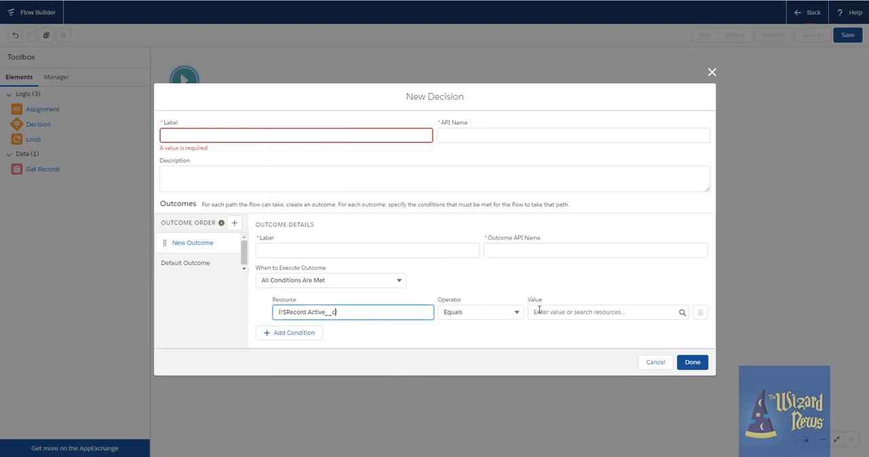
type("true")
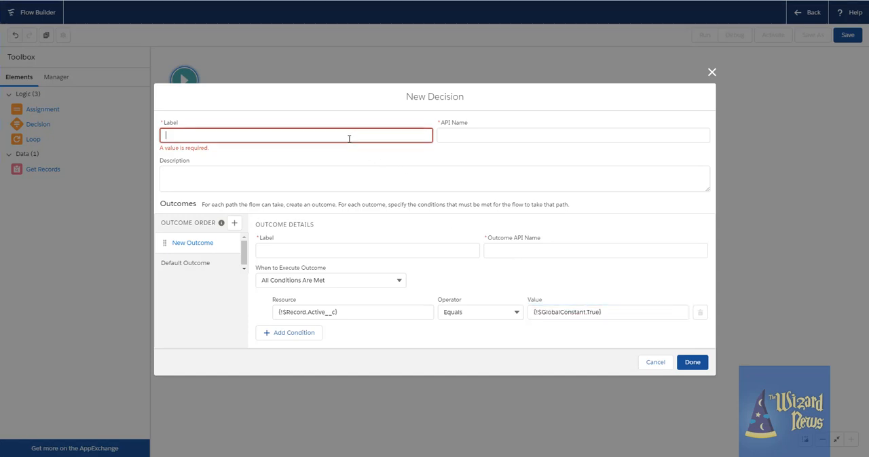
Label the decision 'Is Active' with default outcome 'Inactive' and save it
type("Is Active")
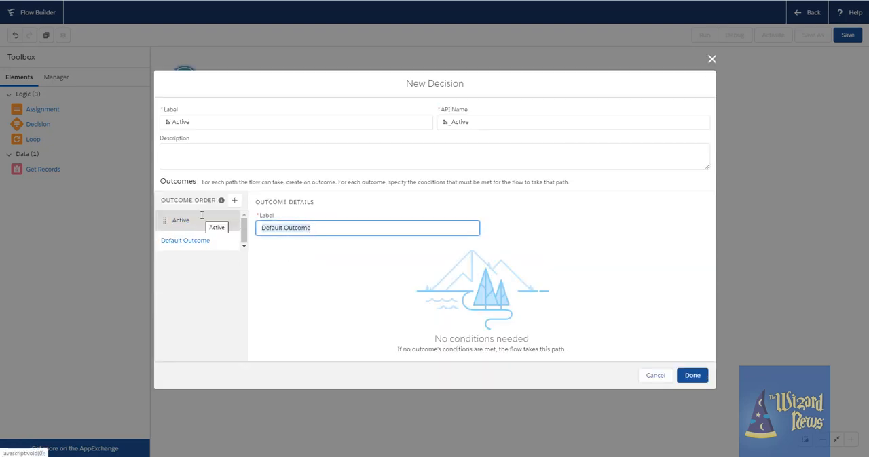
type("Inactive")
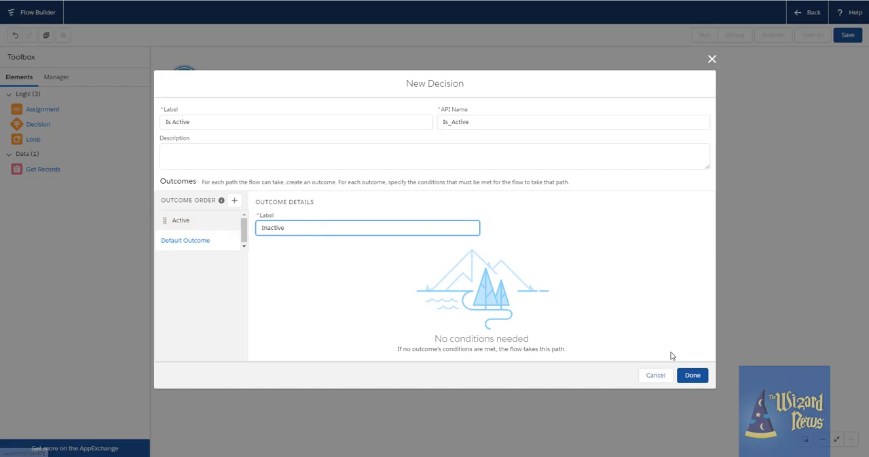
left_click(693, 375)
type("A")
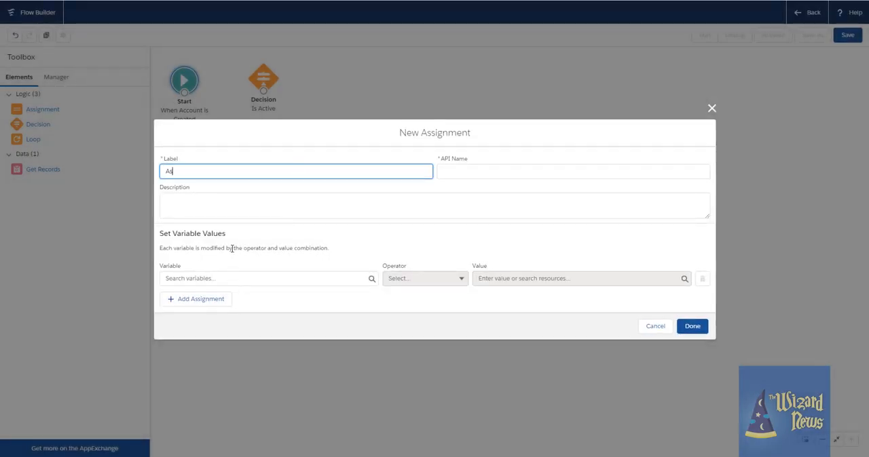
Name the assignment 'Assign Values to Accounts' and choose $Record.BillingStreet as its variable
type("ssign Values to Accou")
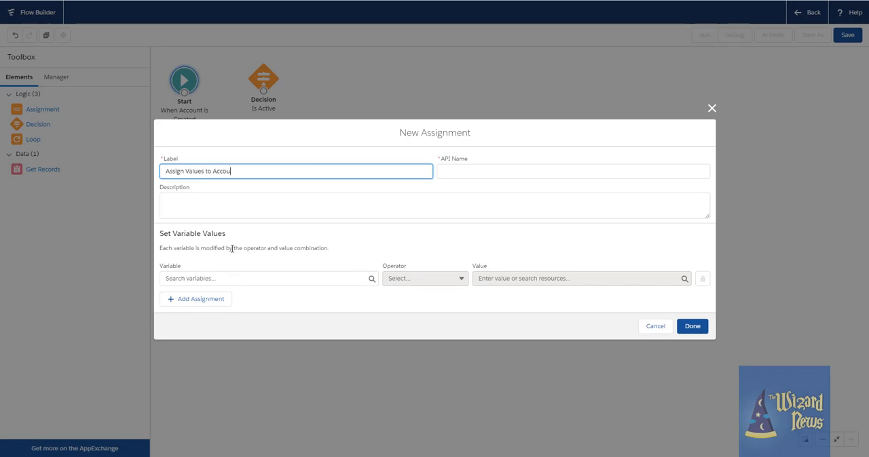
left_click(265, 278)
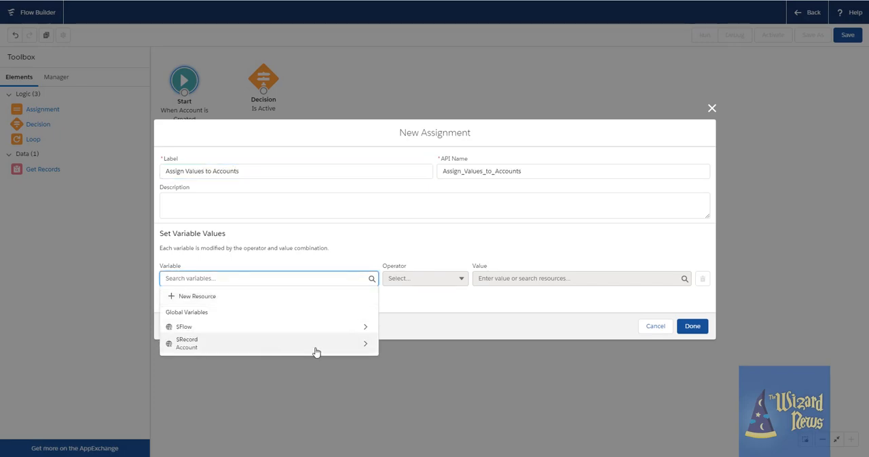
left_click(187, 344)
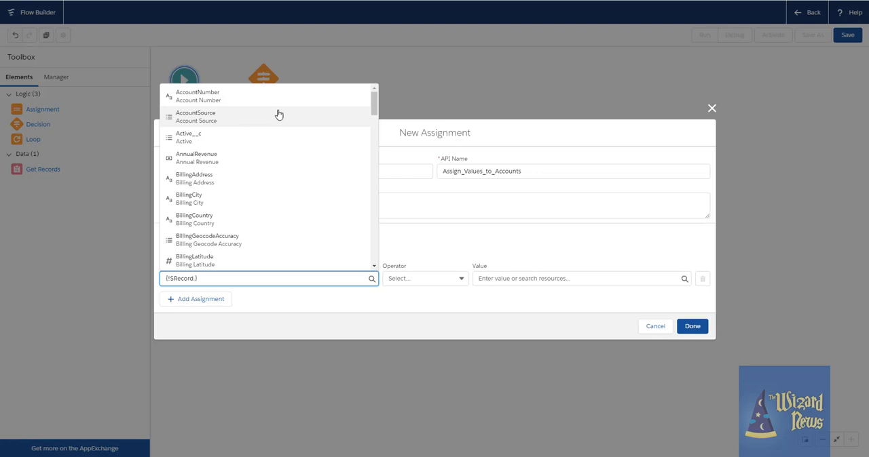
scroll("down", 3)
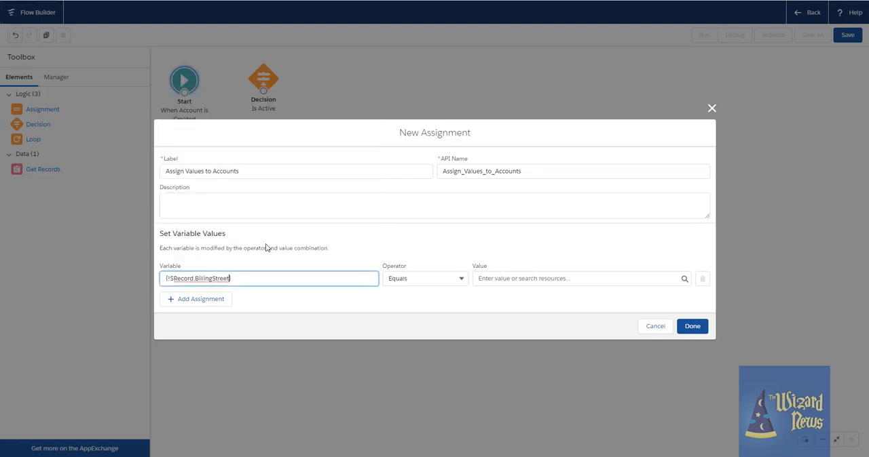
Set BillingStreet to '123 Infinity Street' and finish the assignment
type("123")
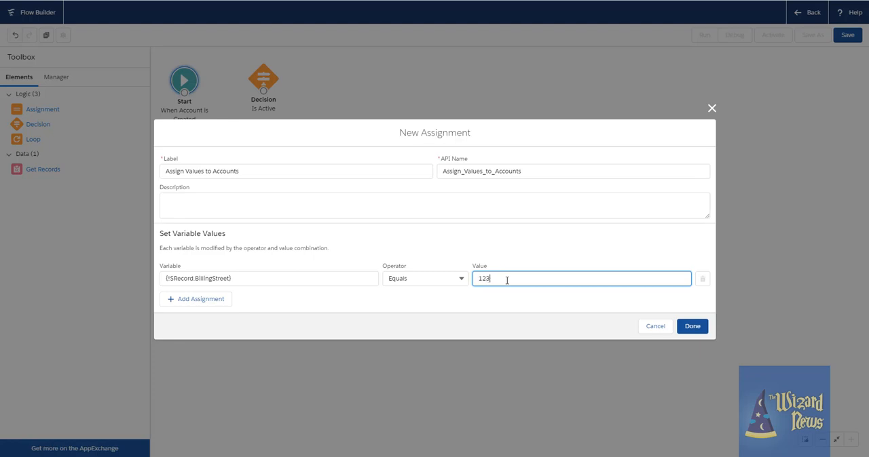
type("Infinity")
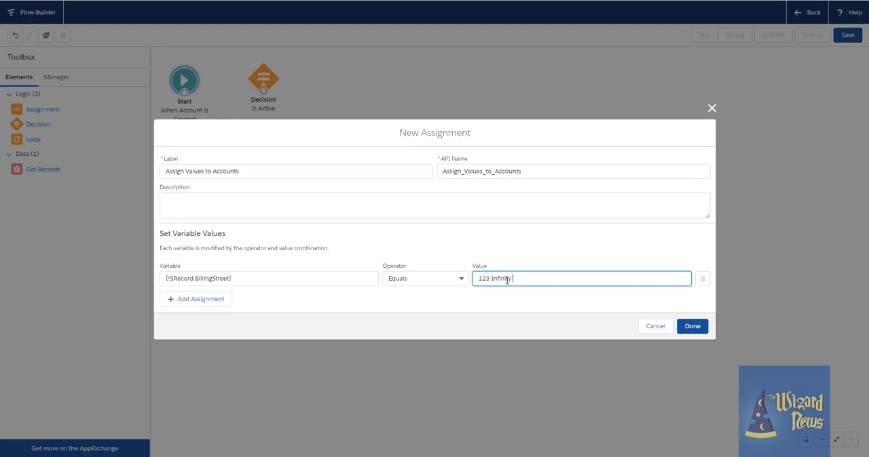
type("Street")
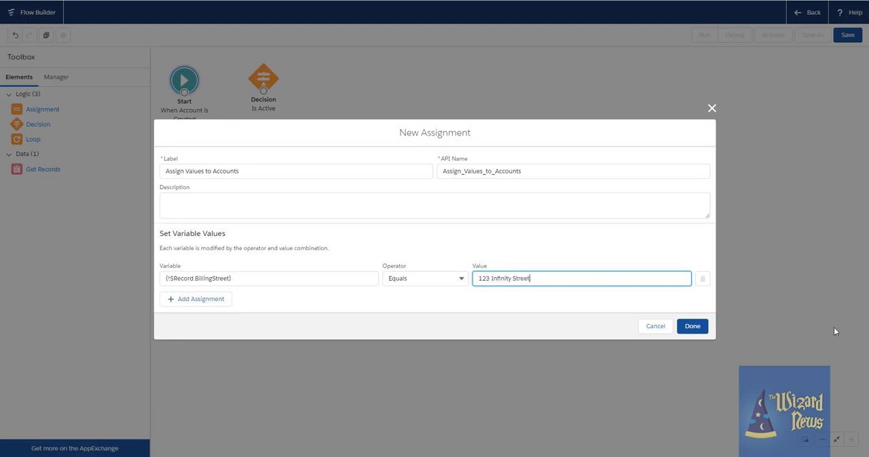
left_click(692, 327)
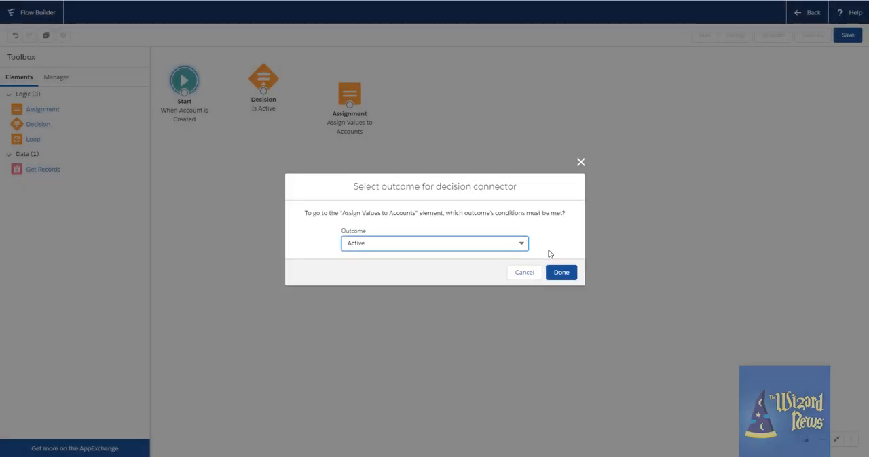
Connect the Is Active decision's Active outcome to the Assign Values to Accounts element
left_click(560, 271)
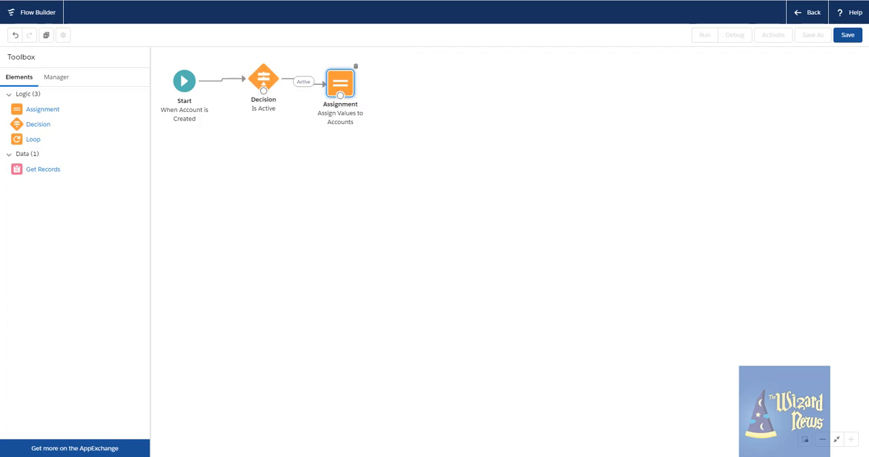
mouse_move(353, 191)
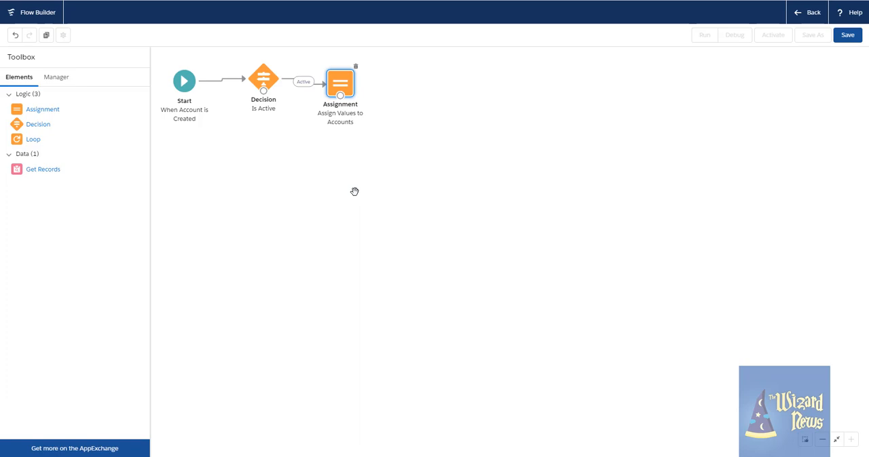
mouse_move(453, 149)
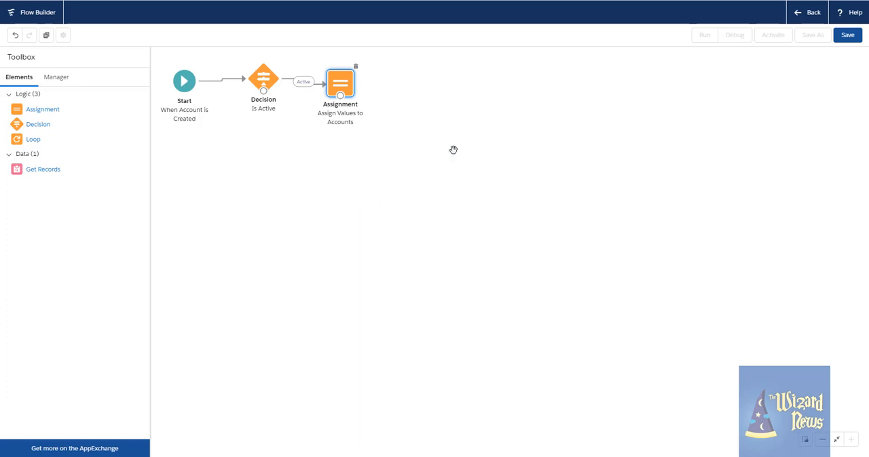
Save the flow with the label 'Before Trigger Example'
left_click(847, 35)
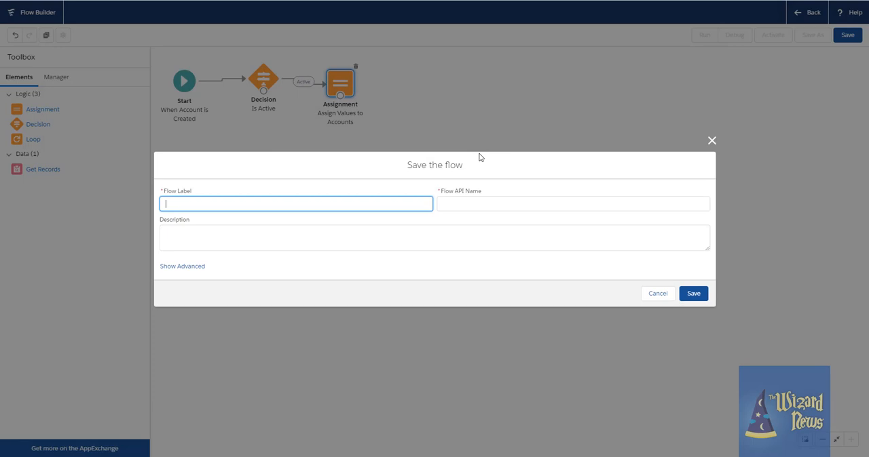
type("Before Trigger Example")
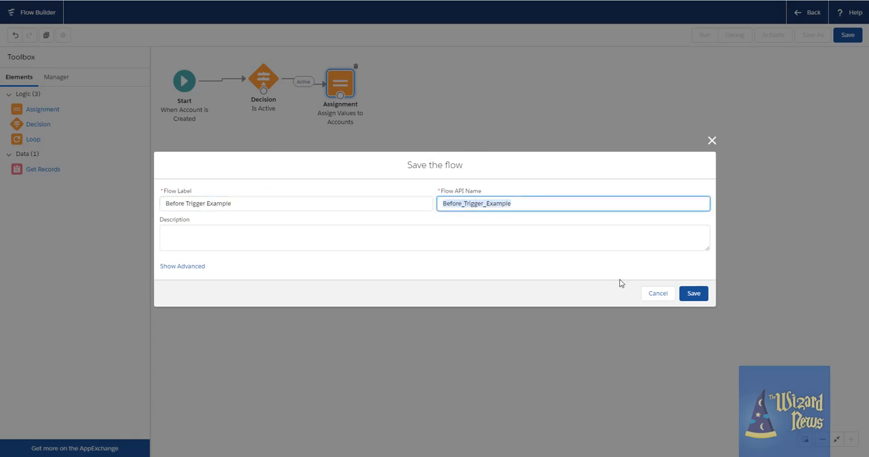
left_click(693, 293)
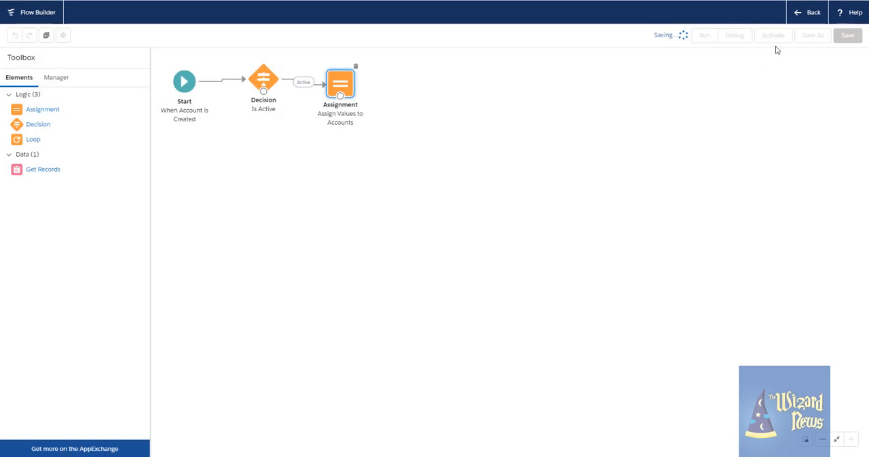
Activate version 1 of the flow from the toolbar, then deactivate it again
left_click(772, 35)
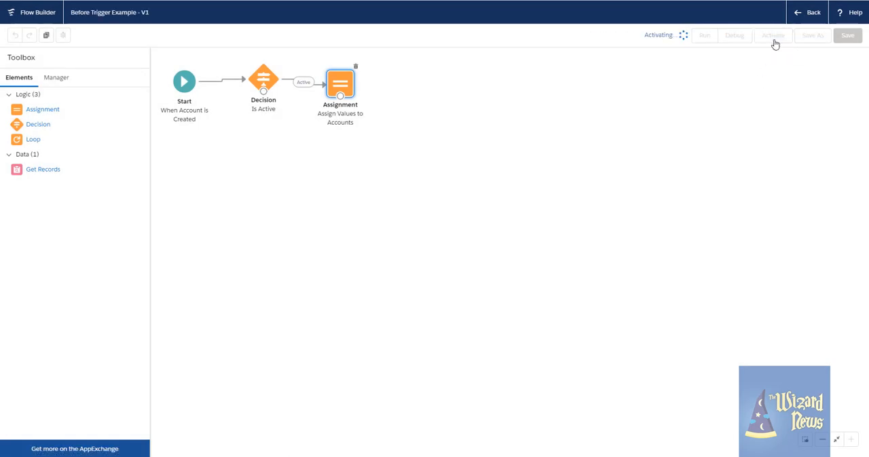
left_click(772, 36)
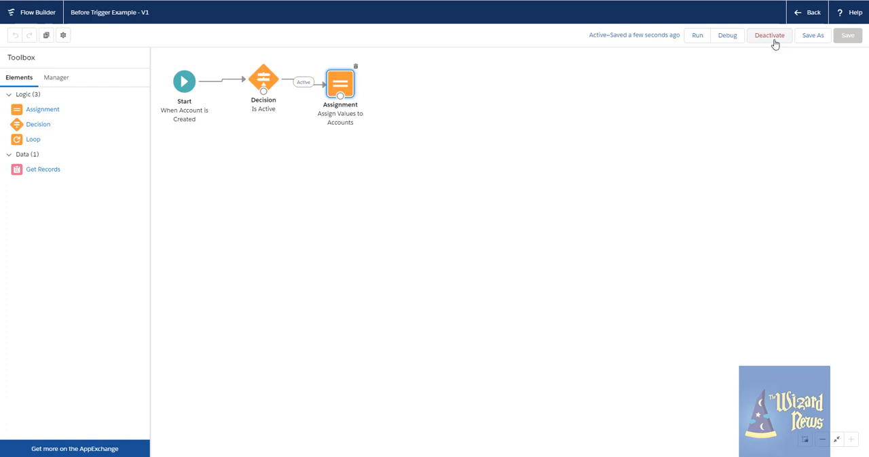
mouse_move(768, 35)
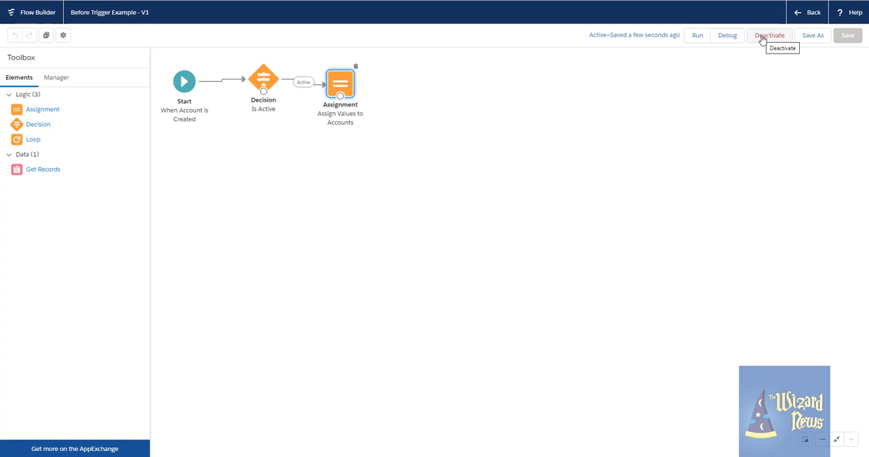
left_click(768, 36)
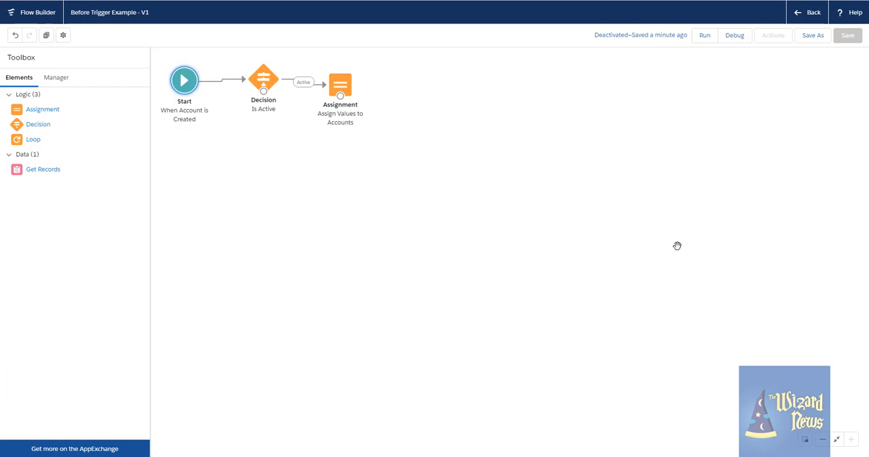
mouse_move(415, 36)
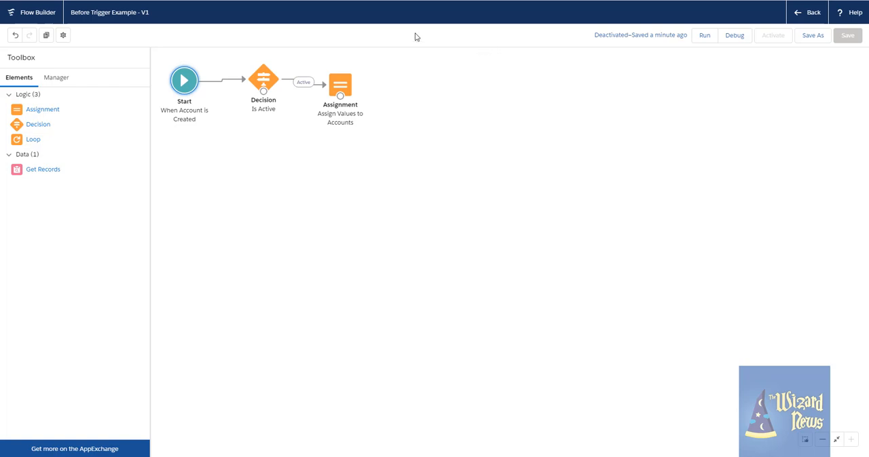
Set the Start element's triggering object to Opportunity Contact Role by searching 'oppo'
double_click(184, 82)
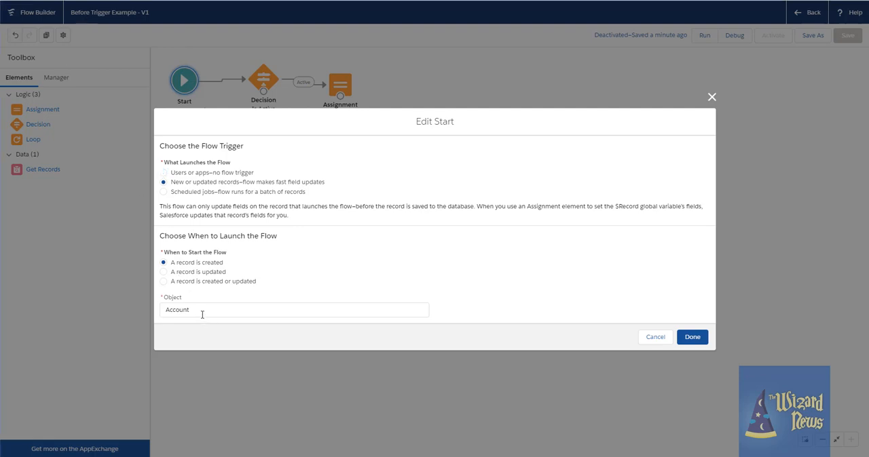
type("oppor")
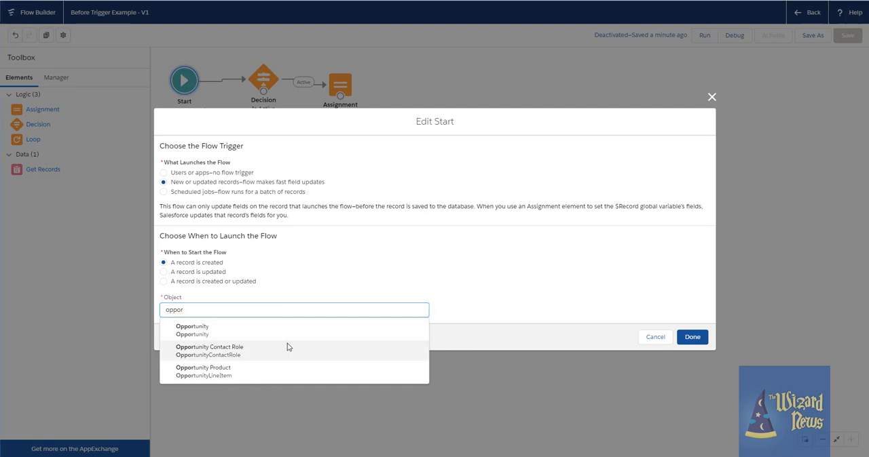
left_click(209, 347)
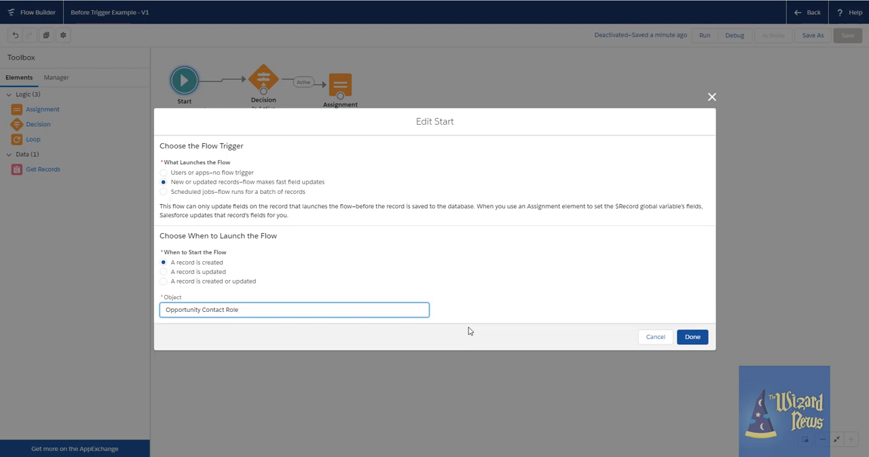
left_click(293, 309)
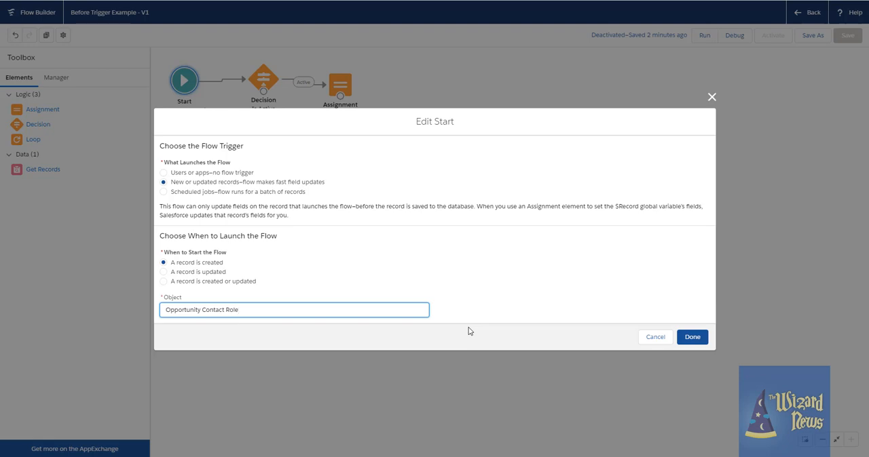
left_click(293, 310)
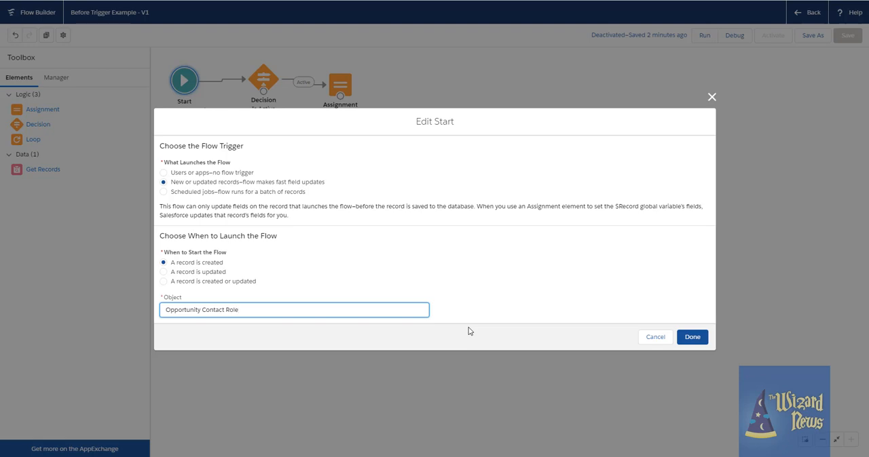
left_click(293, 310)
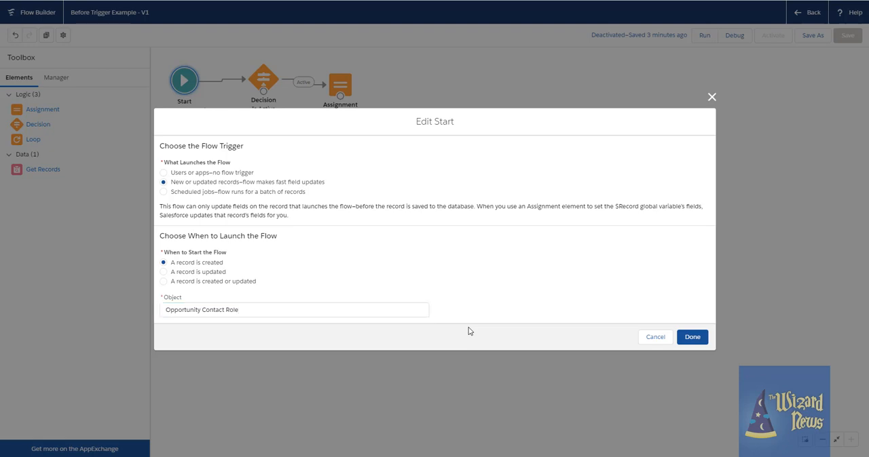
left_click(294, 310)
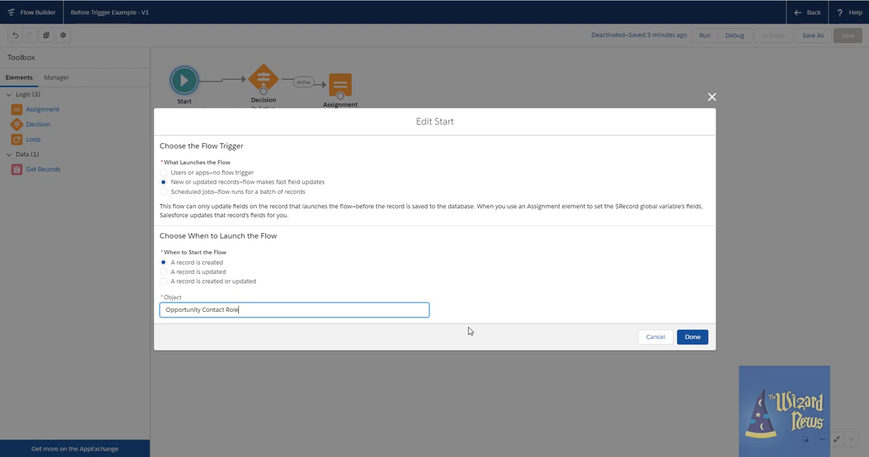